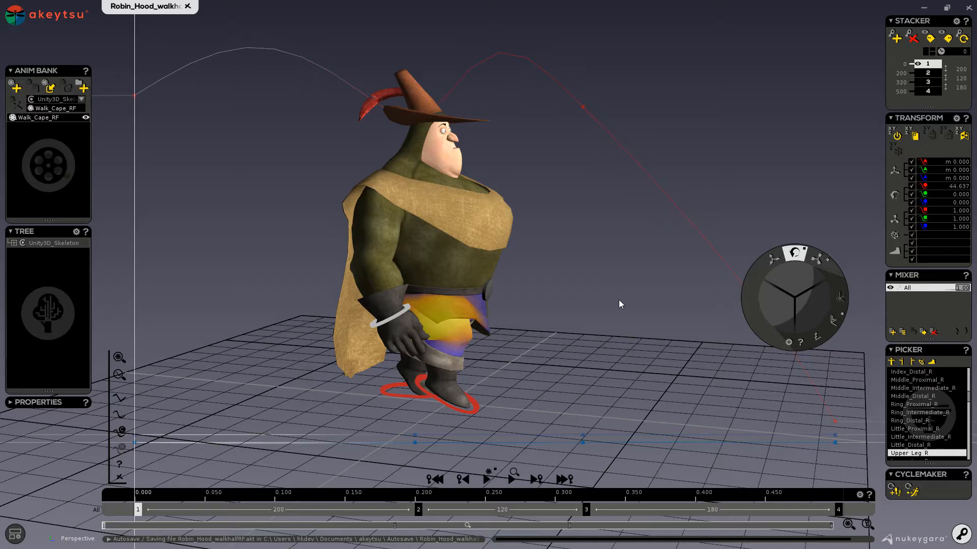
mouse_move(925, 488)
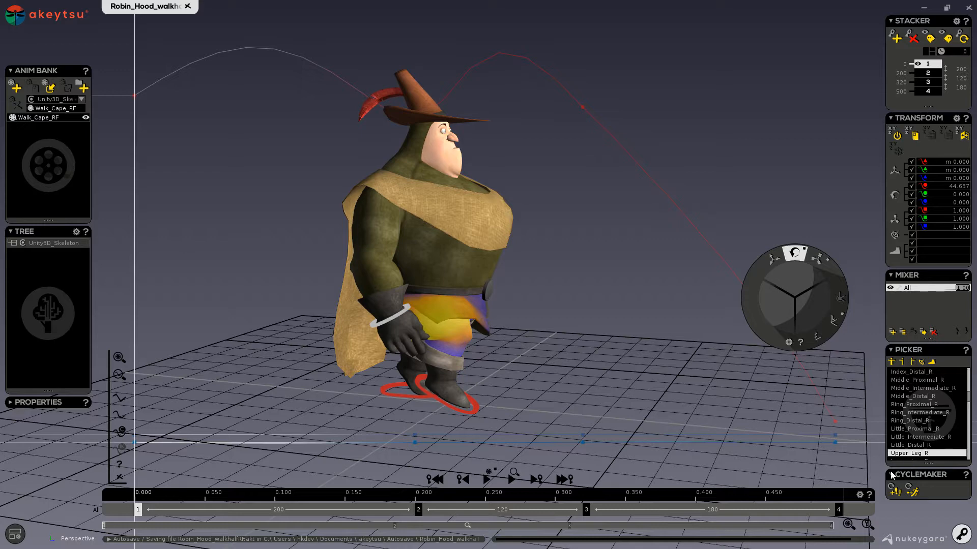
mouse_move(678, 407)
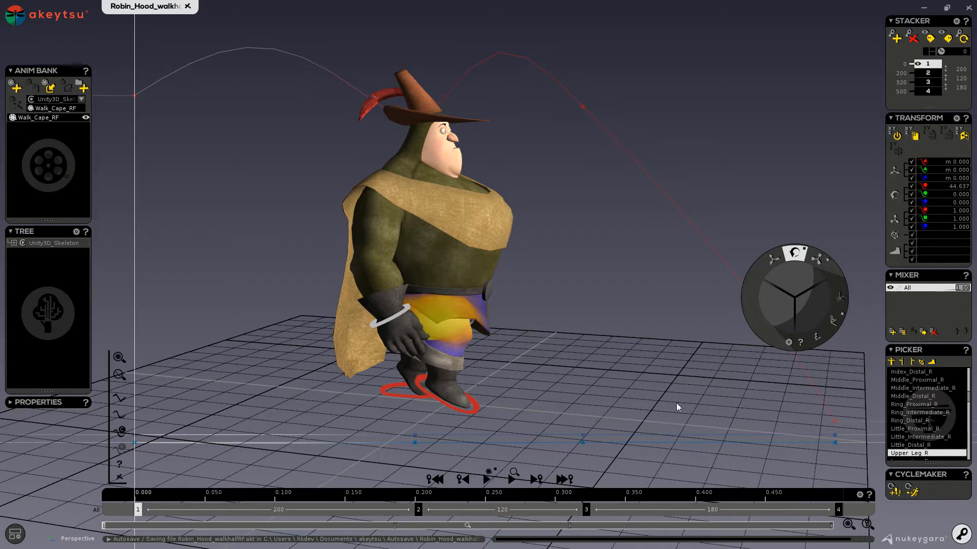
mouse_move(666, 404)
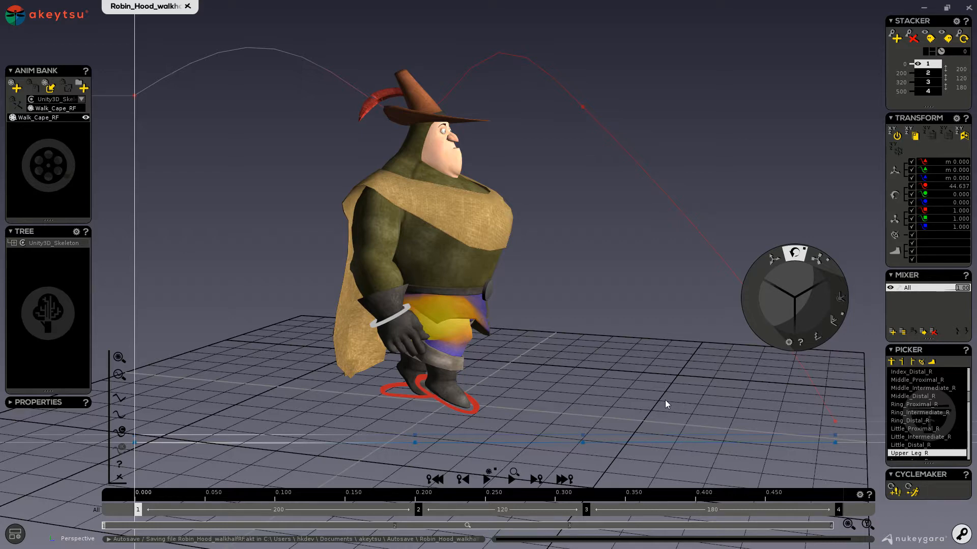
mouse_move(478, 340)
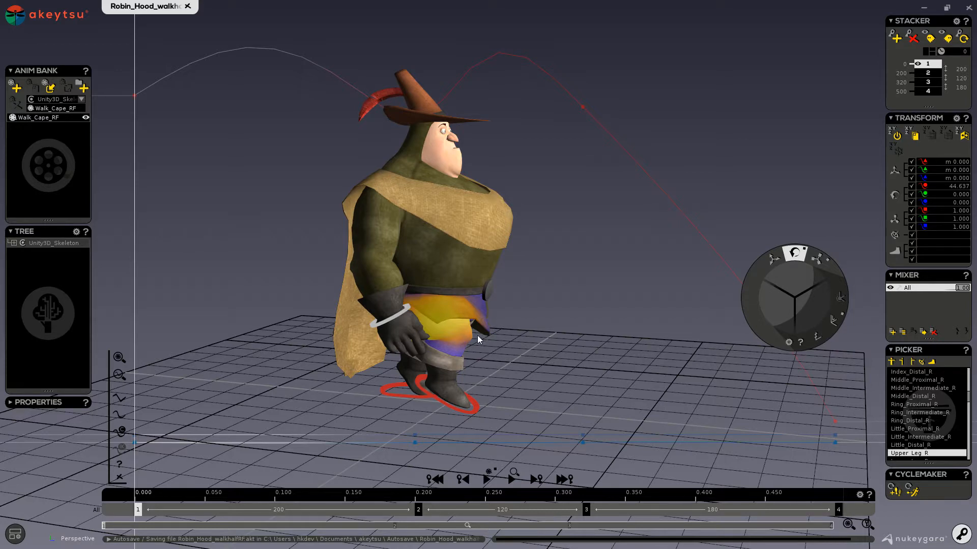
mouse_move(476, 314)
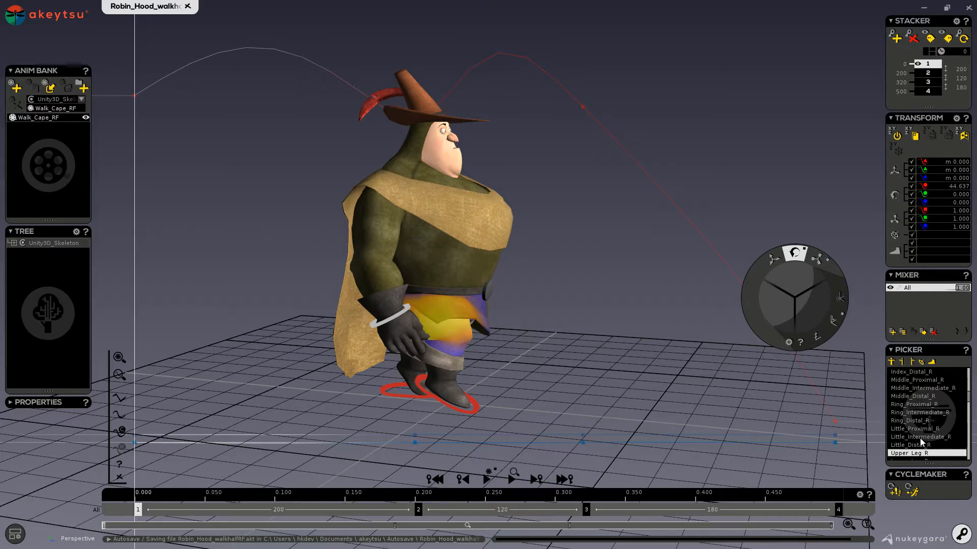
mouse_move(940, 439)
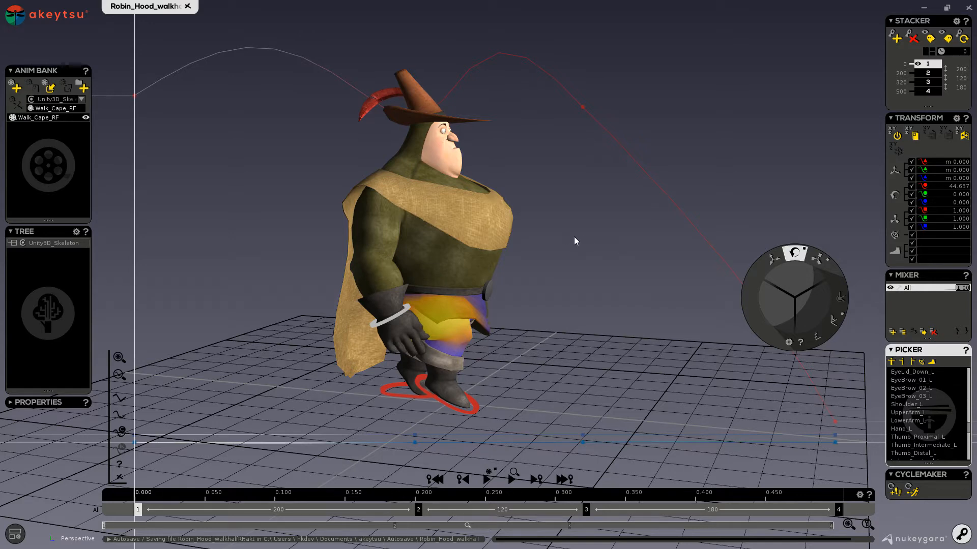
mouse_move(540, 201)
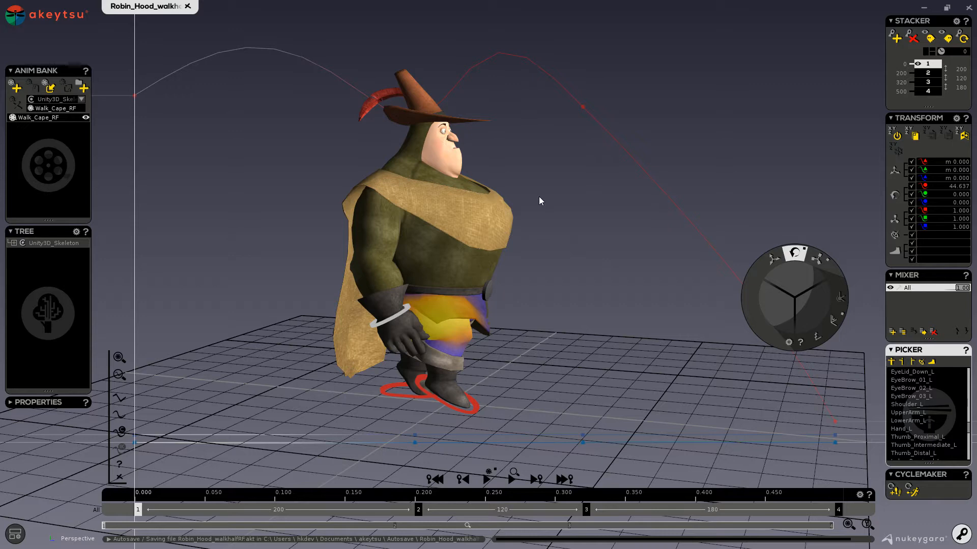
mouse_move(637, 390)
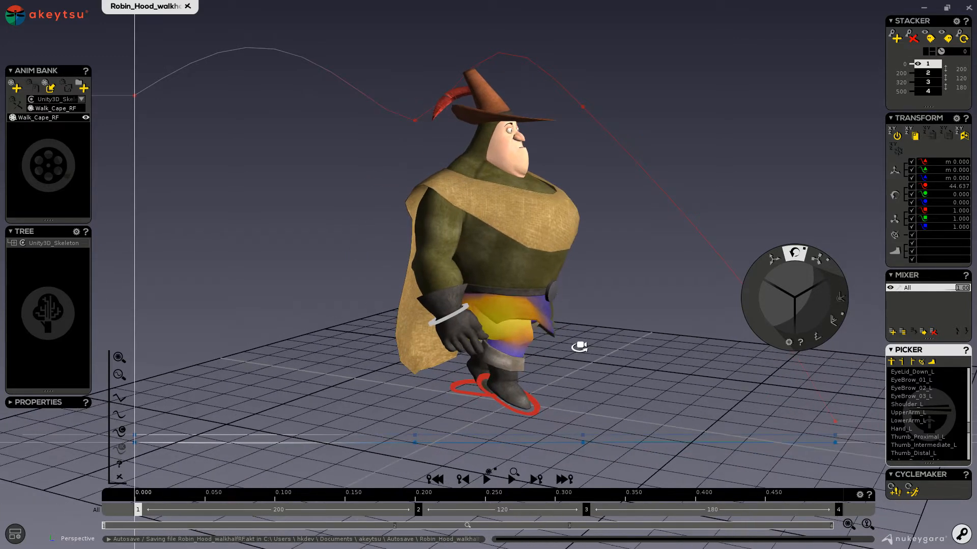
mouse_move(576, 363)
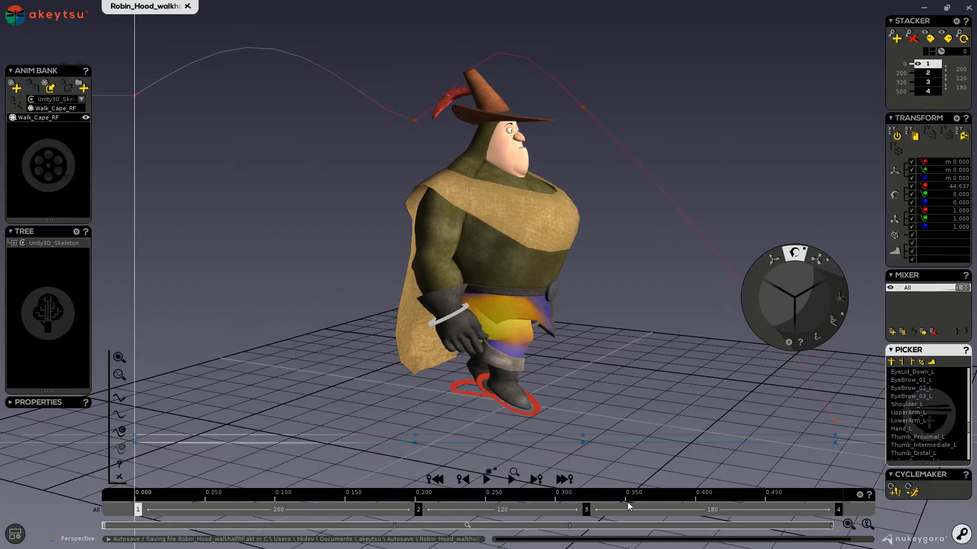
mouse_move(179, 504)
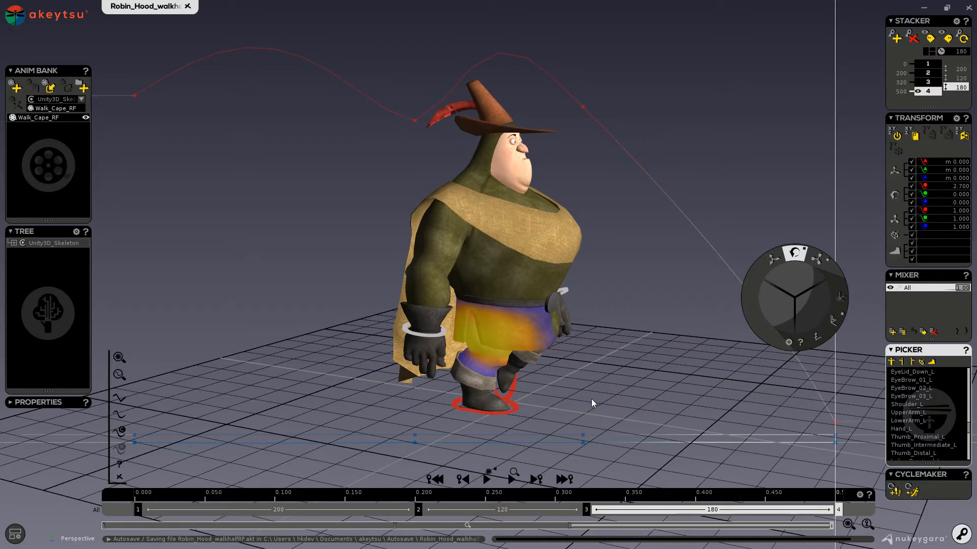
mouse_move(486, 434)
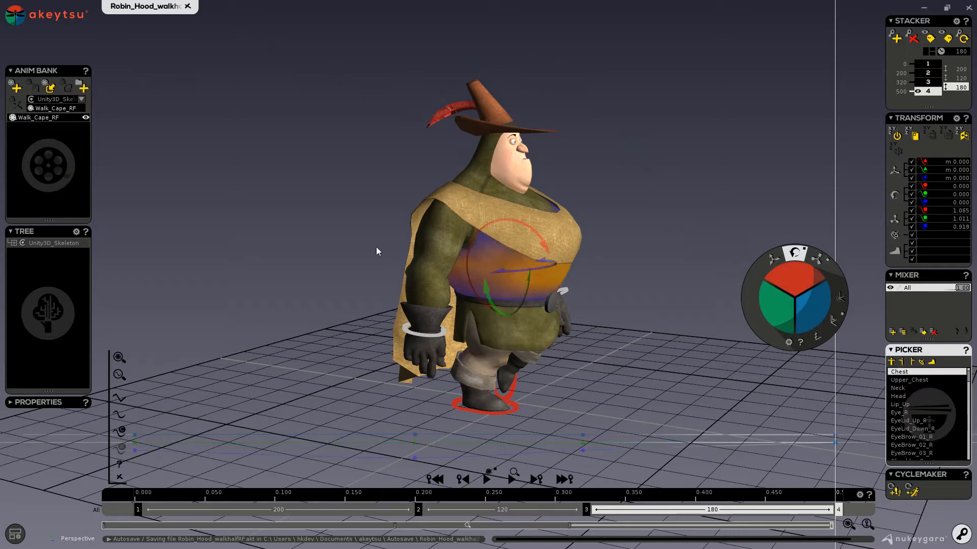
mouse_move(479, 299)
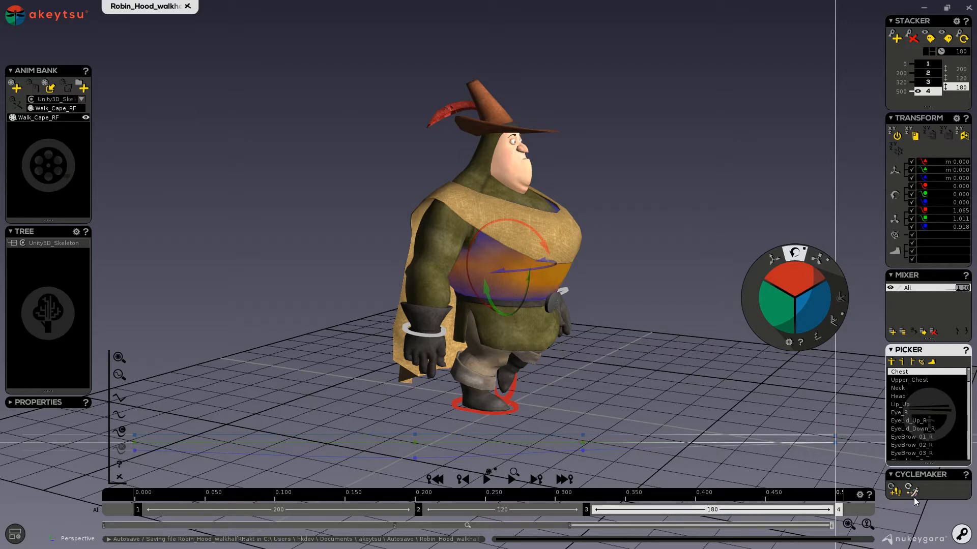
Step: Mirror the four walk keys with CycleSide into keys 5–8, then play the full eight-key cycle
click(896, 491)
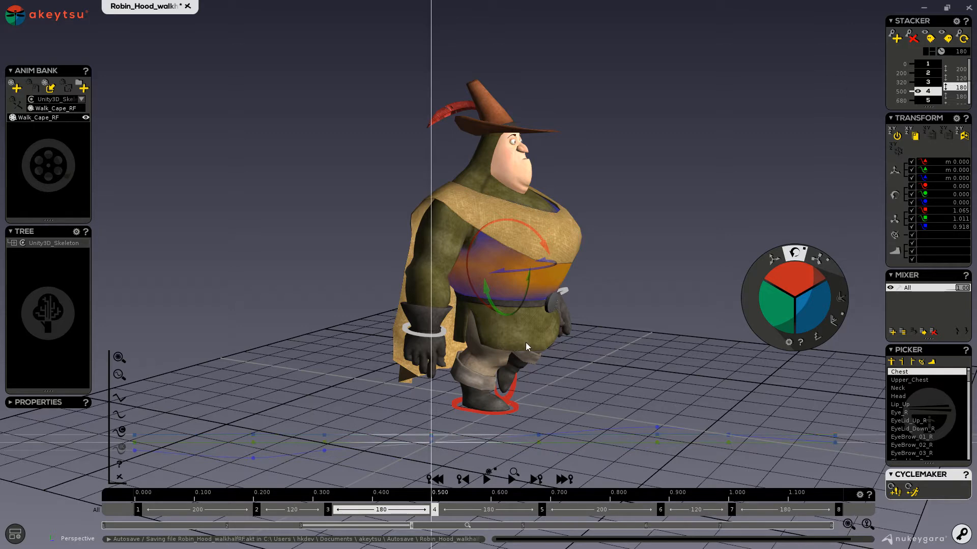
mouse_move(652, 424)
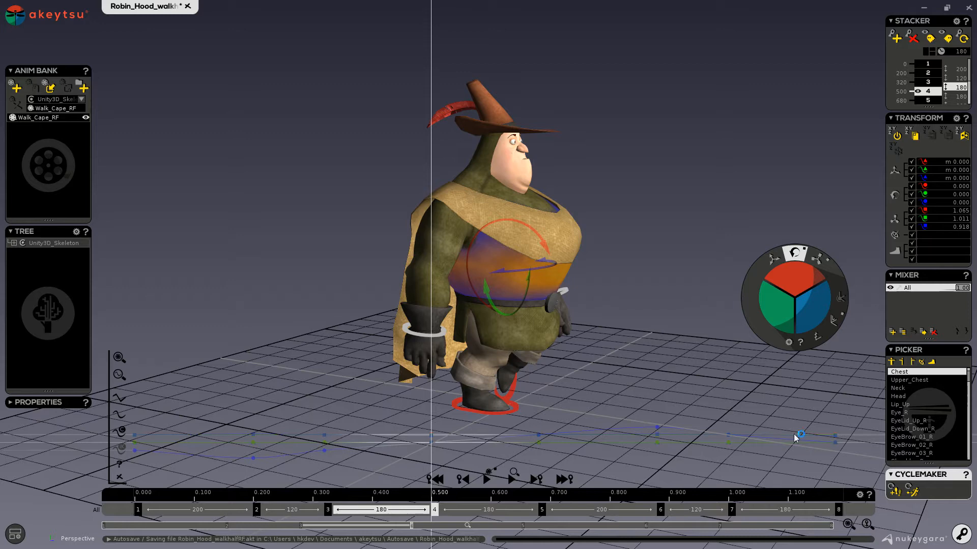
mouse_move(686, 442)
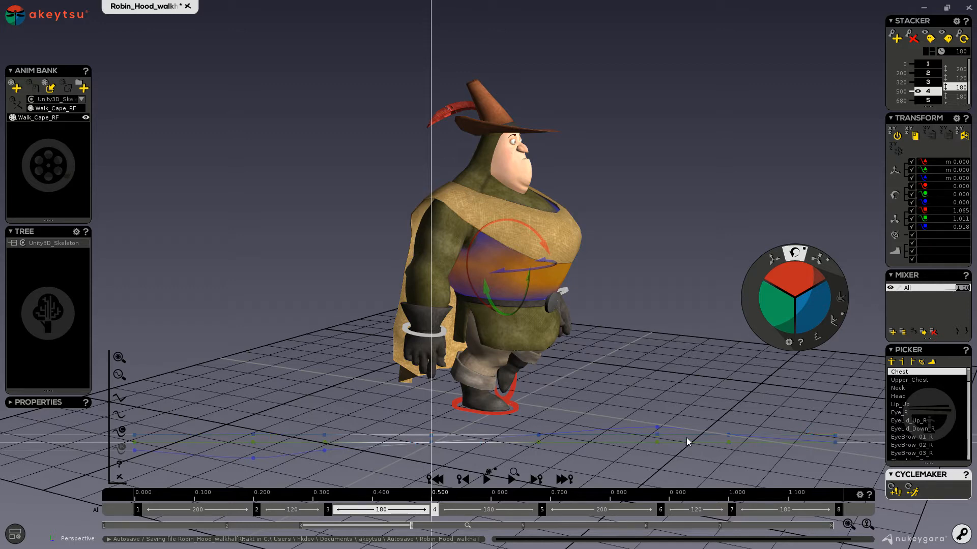
mouse_move(809, 436)
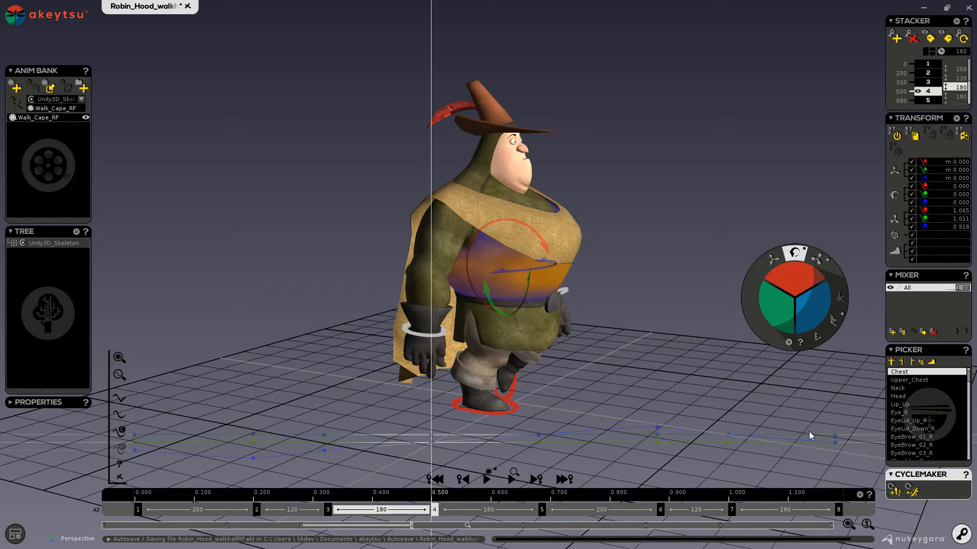
scroll(down, 3)
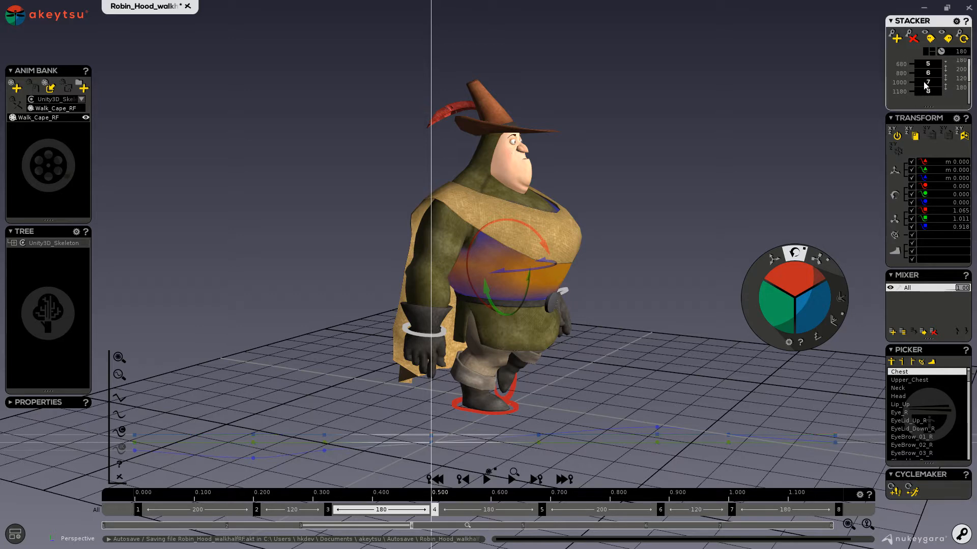
mouse_move(926, 85)
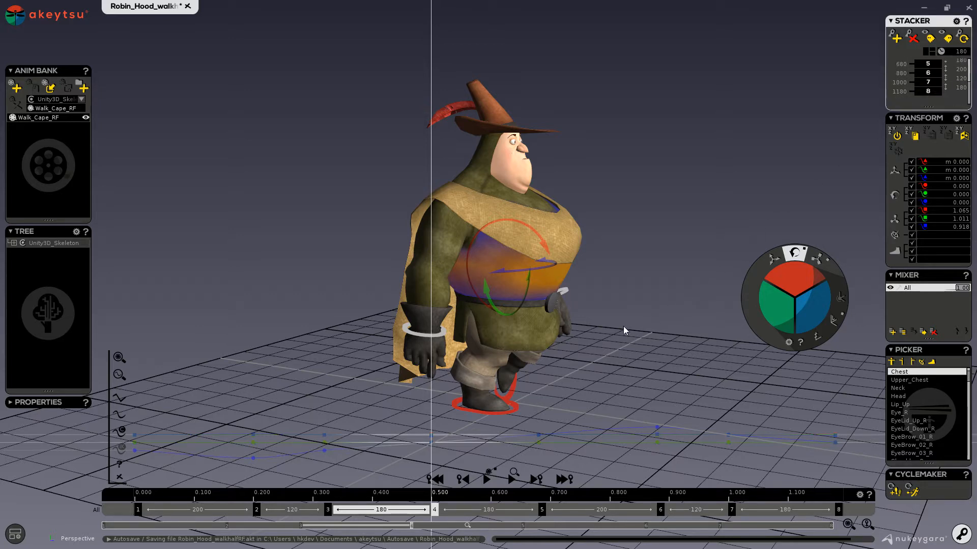
click(487, 479)
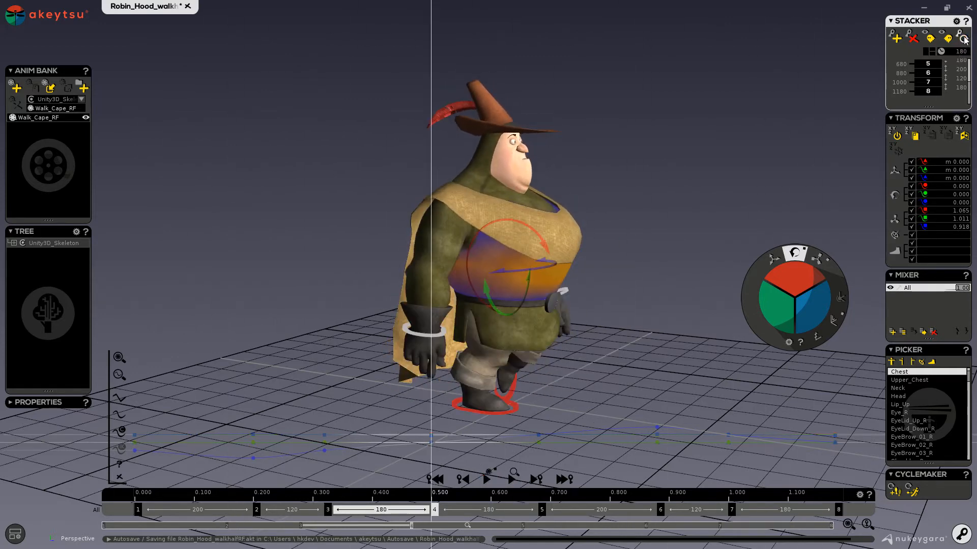
mouse_move(963, 36)
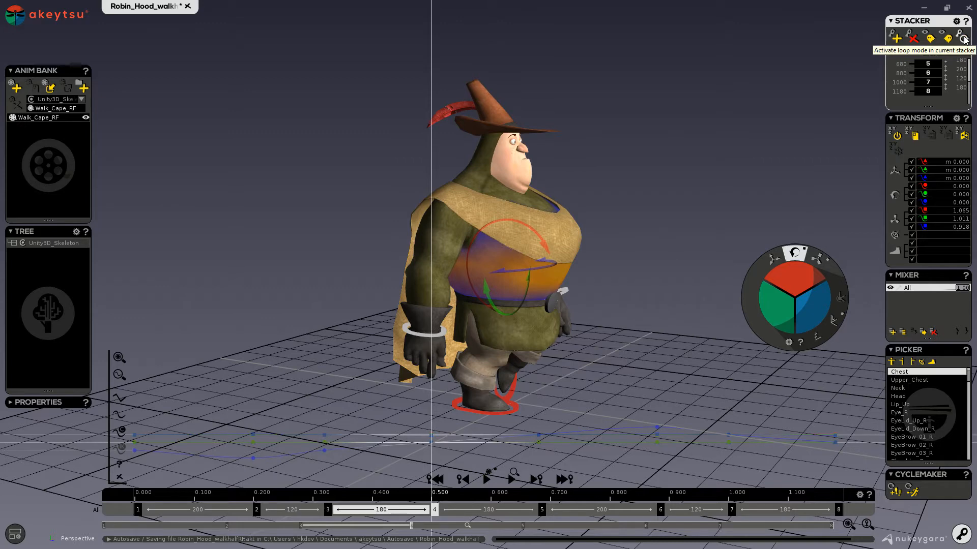
Step: Activate loop mode in the stacker so a loop key after key 8 returns to the start pose
click(961, 38)
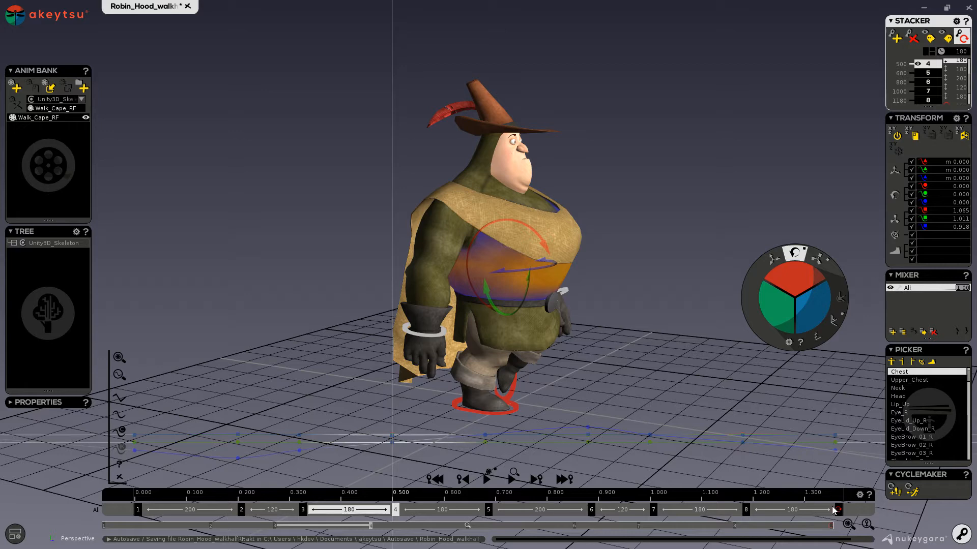
click(486, 479)
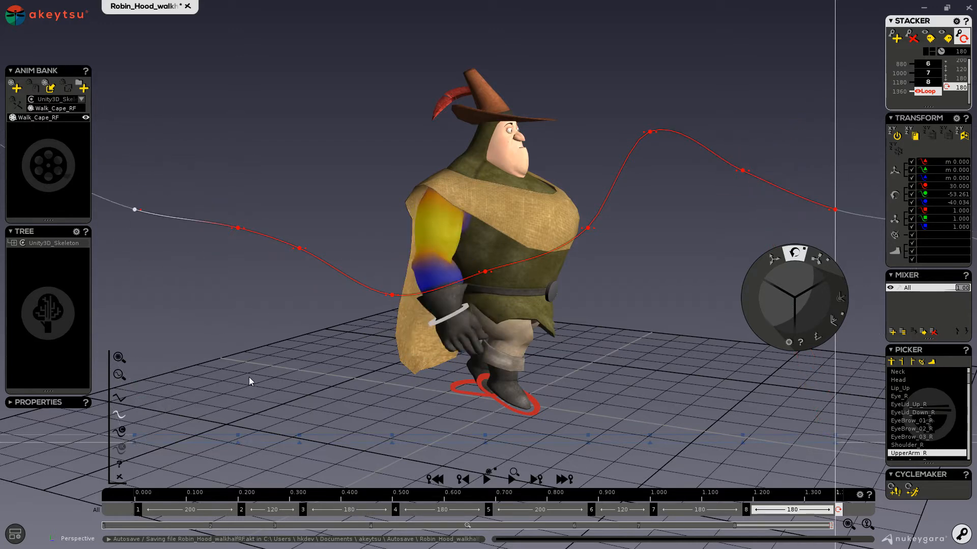
mouse_move(704, 376)
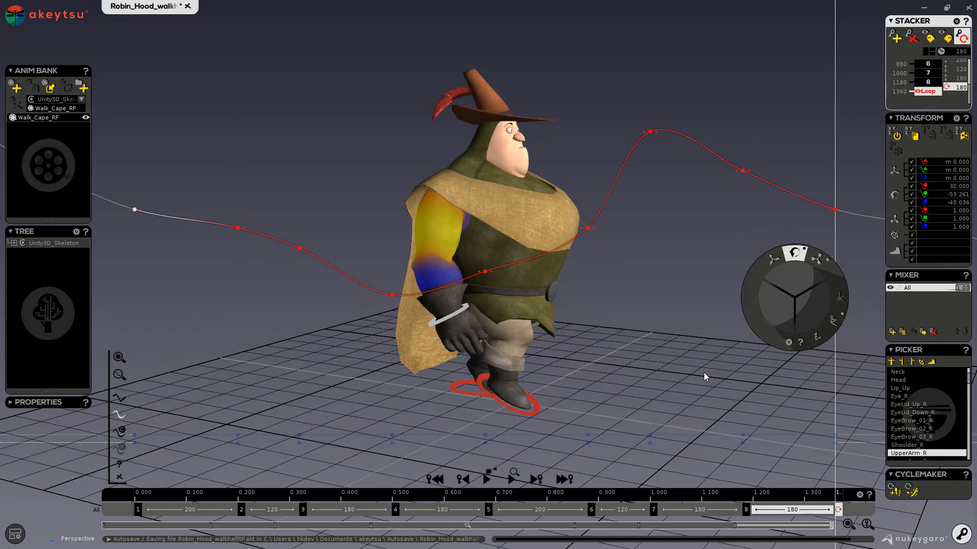
mouse_move(628, 345)
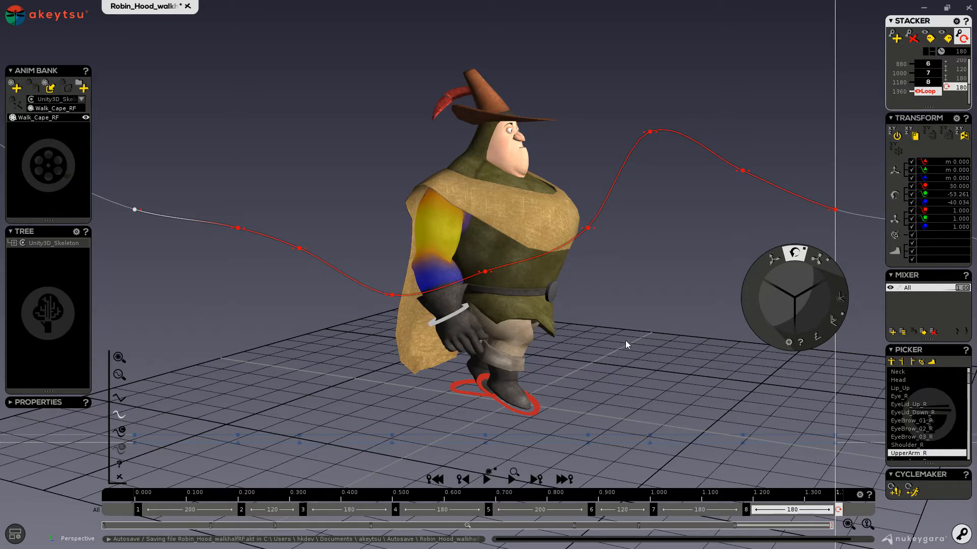
mouse_move(649, 341)
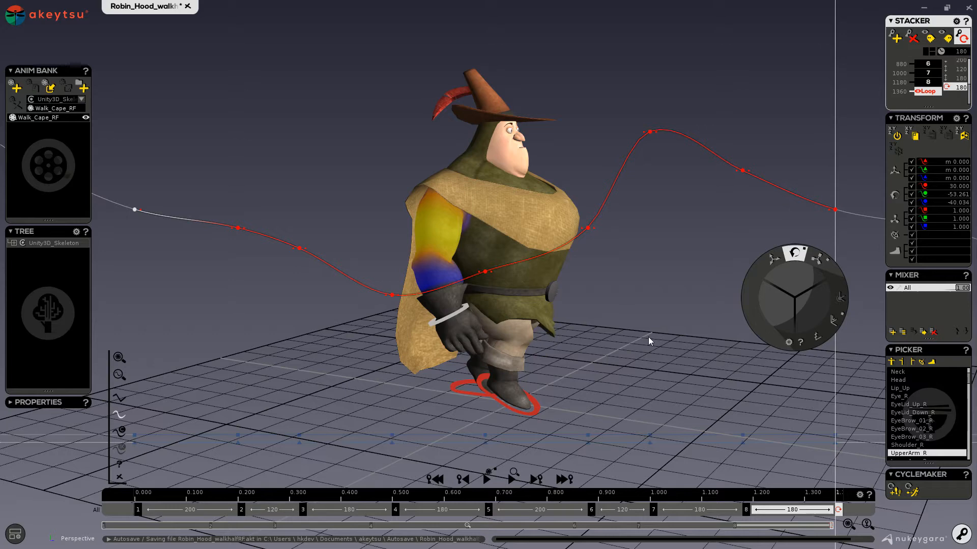
mouse_move(621, 315)
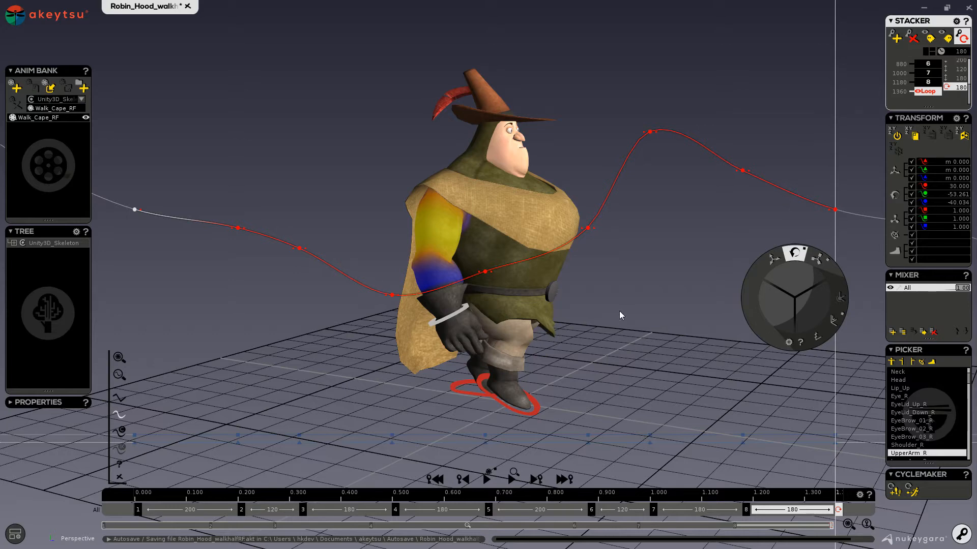
mouse_move(469, 441)
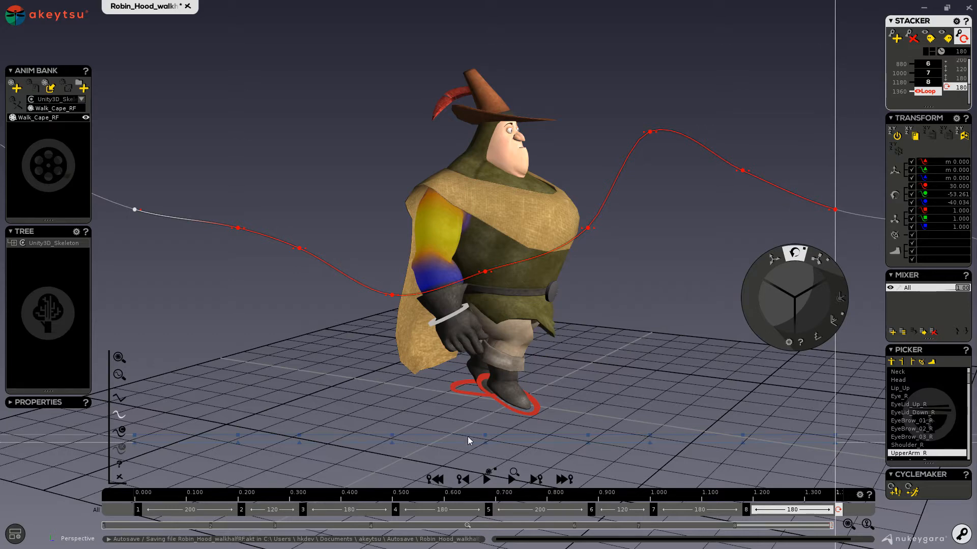
click(487, 479)
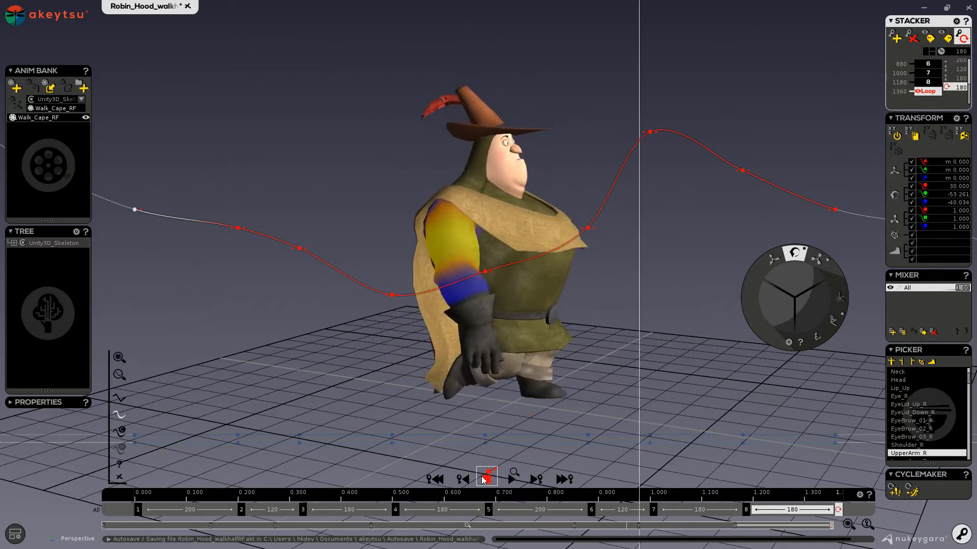
click(486, 478)
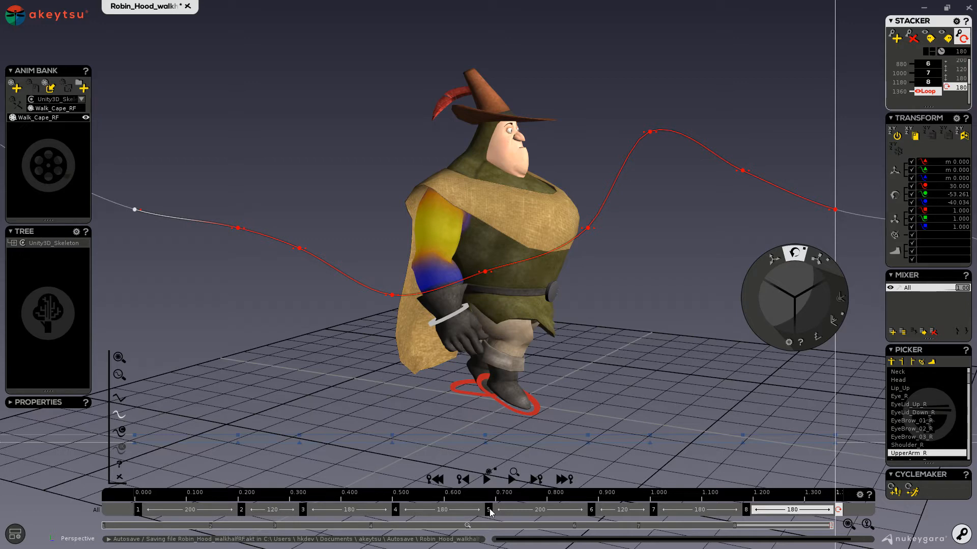
mouse_move(748, 514)
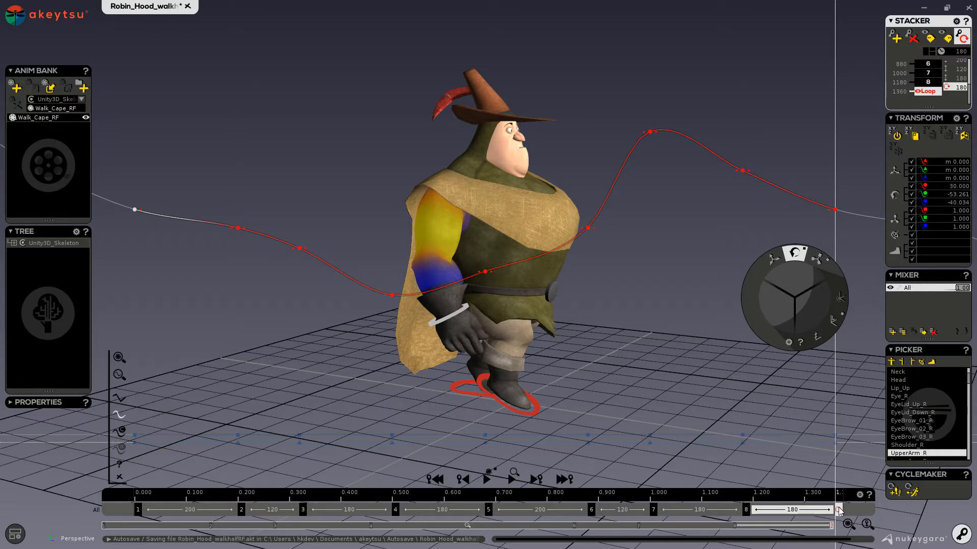
mouse_move(834, 412)
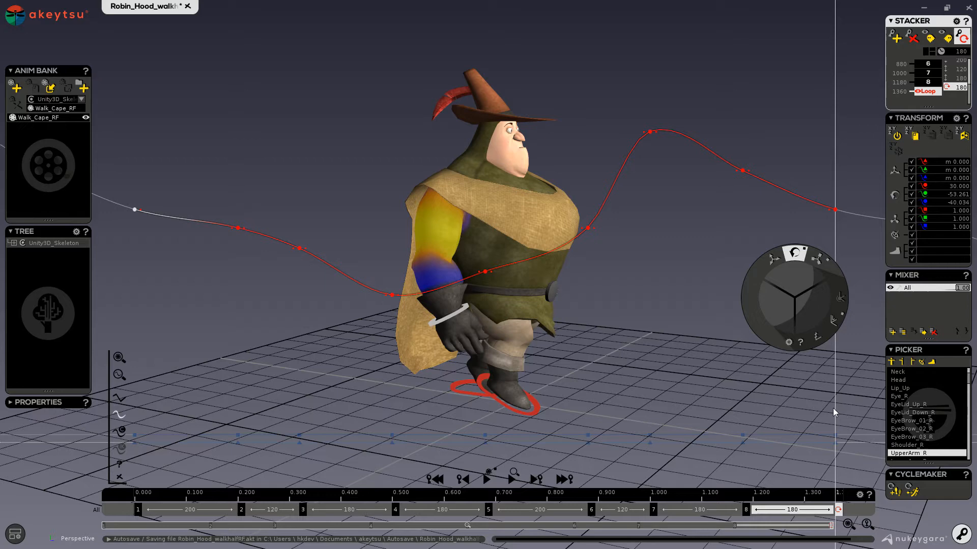
mouse_move(682, 356)
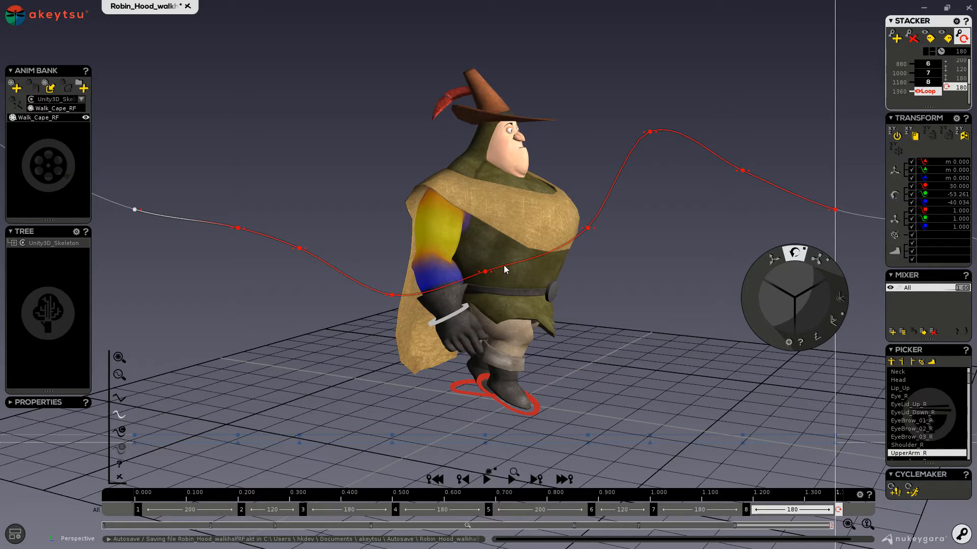
mouse_move(492, 259)
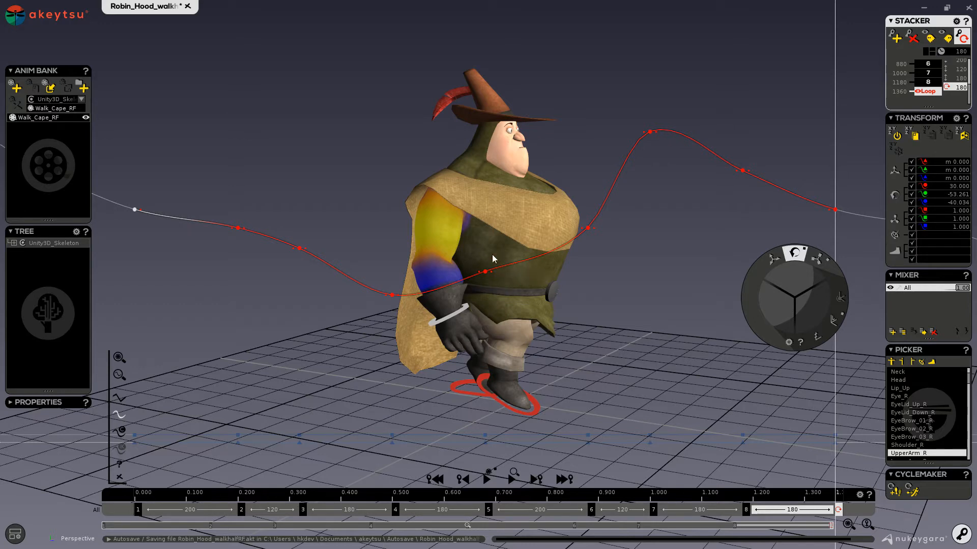
mouse_move(371, 261)
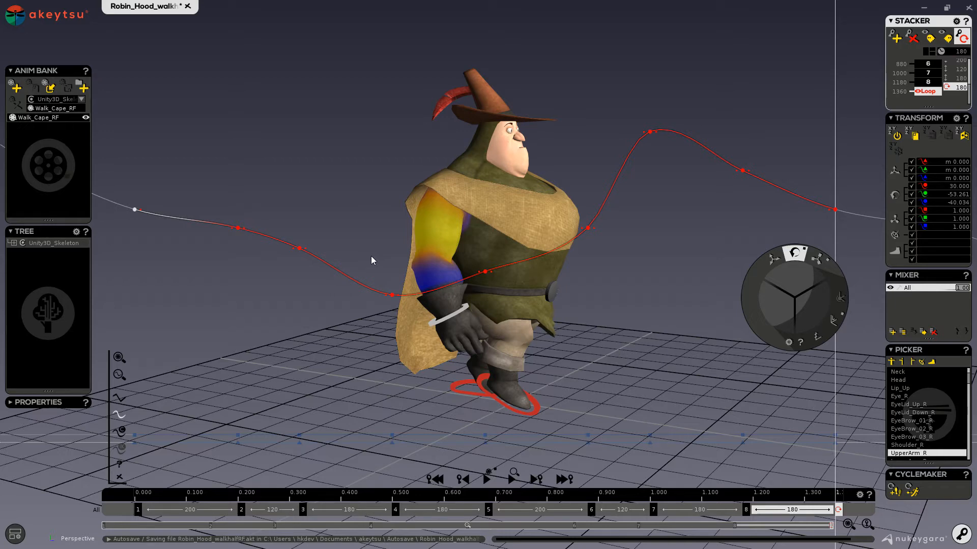
mouse_move(436, 240)
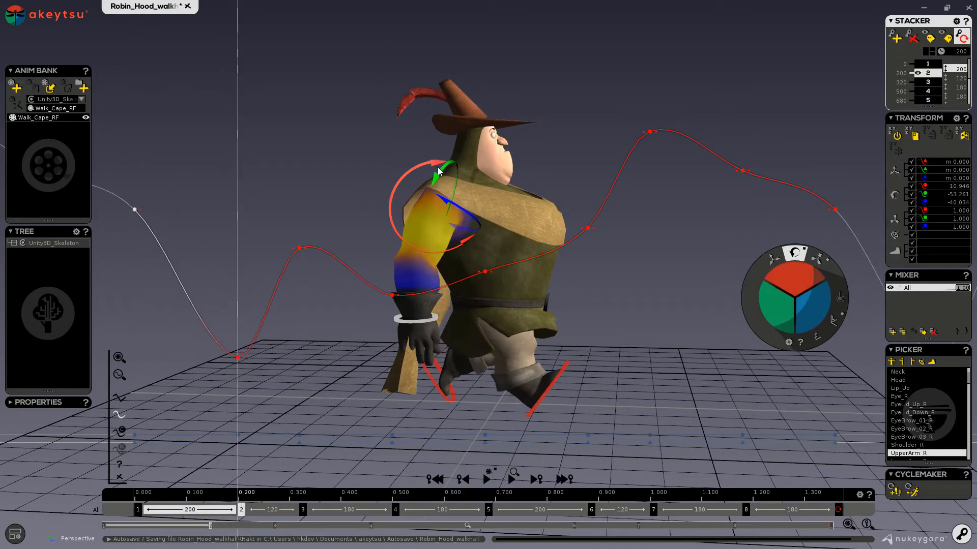
Step: Widen UpperArm_R's rotation extremes at keys 2 and 6, round the curve tangents, and play back
click(264, 492)
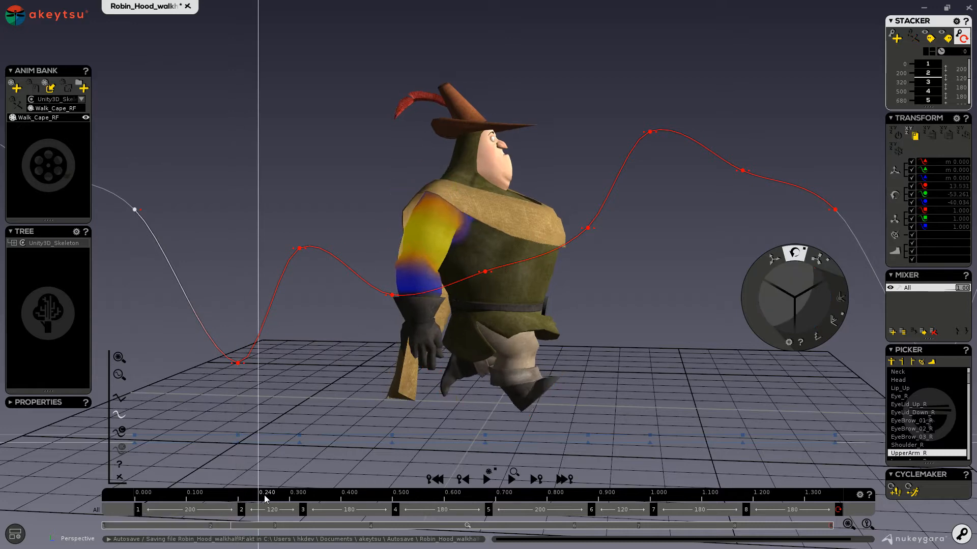
drag(265, 493, 165, 492)
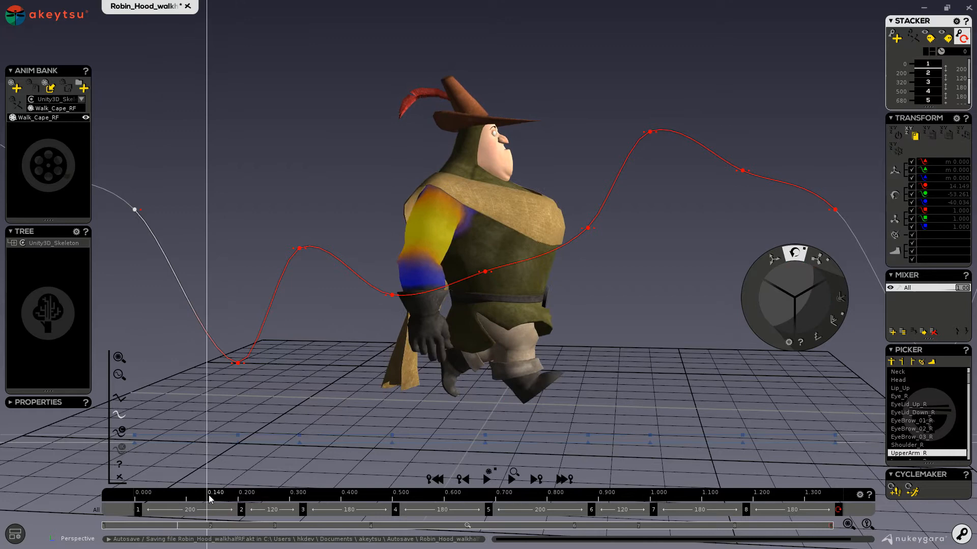
click(323, 500)
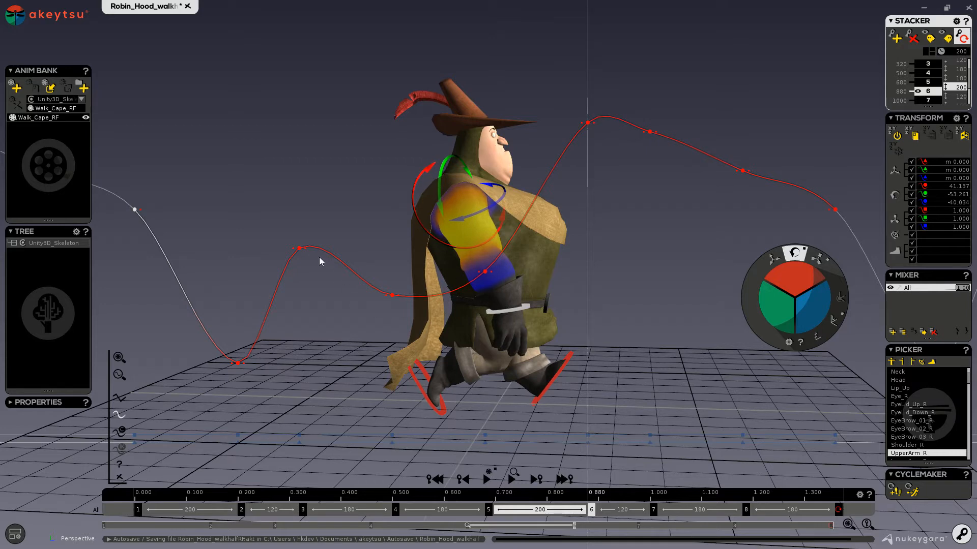
drag(301, 248, 301, 317)
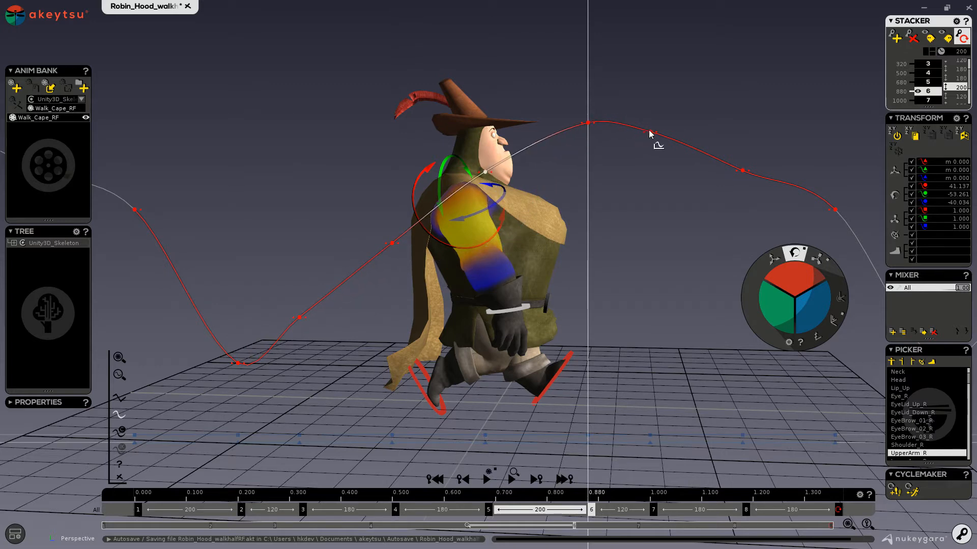
drag(650, 135, 657, 167)
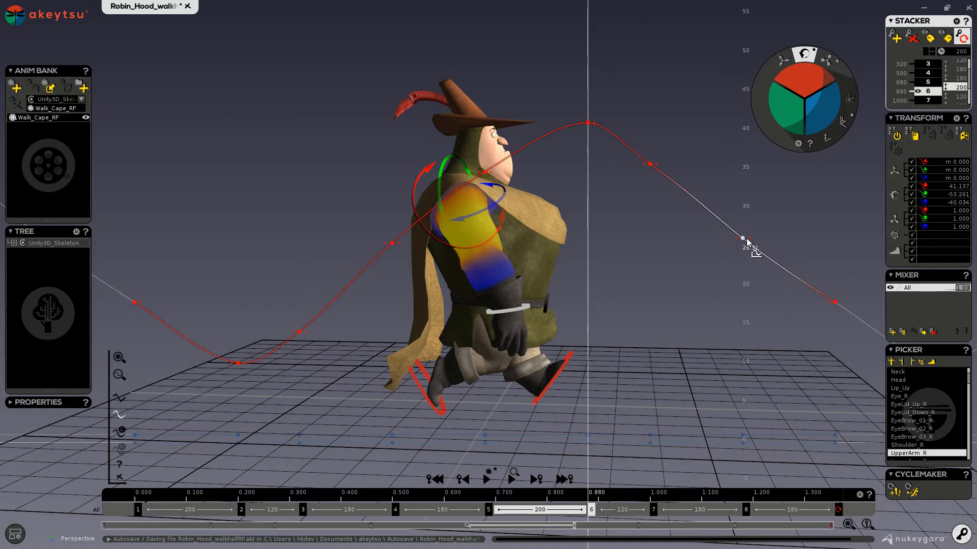
click(487, 478)
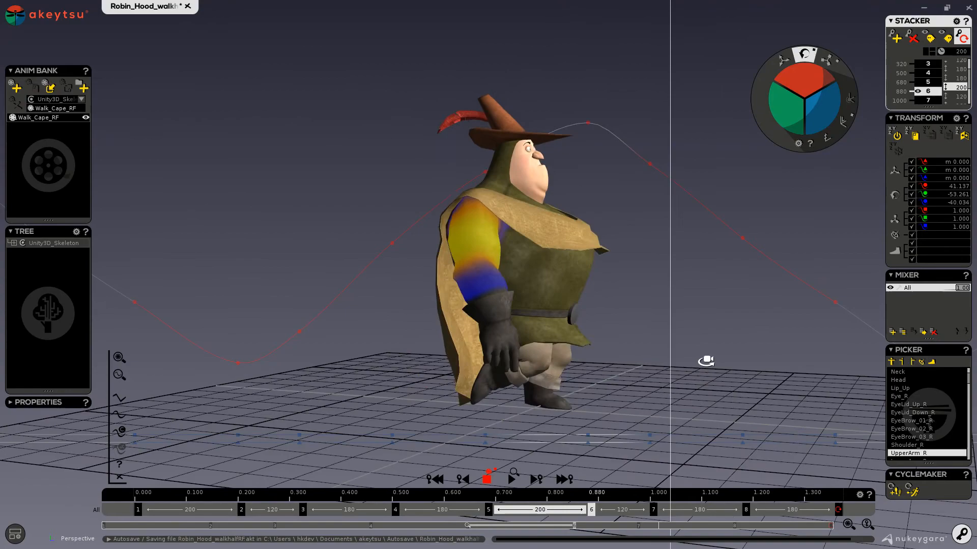
Step: Rotate UpperArm_R further back at key 2 to deepen the swing's low point, then replay and stop
drag(706, 361, 739, 362)
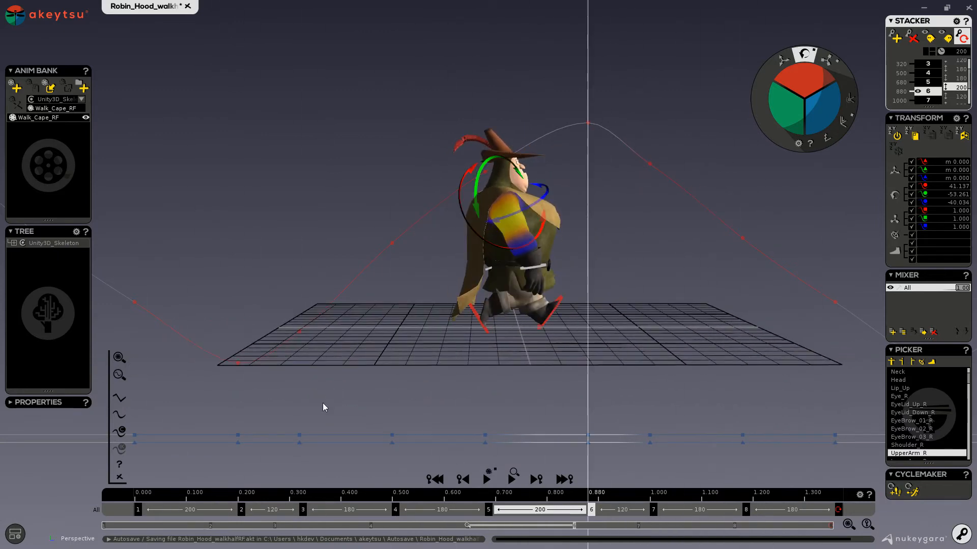
click(241, 501)
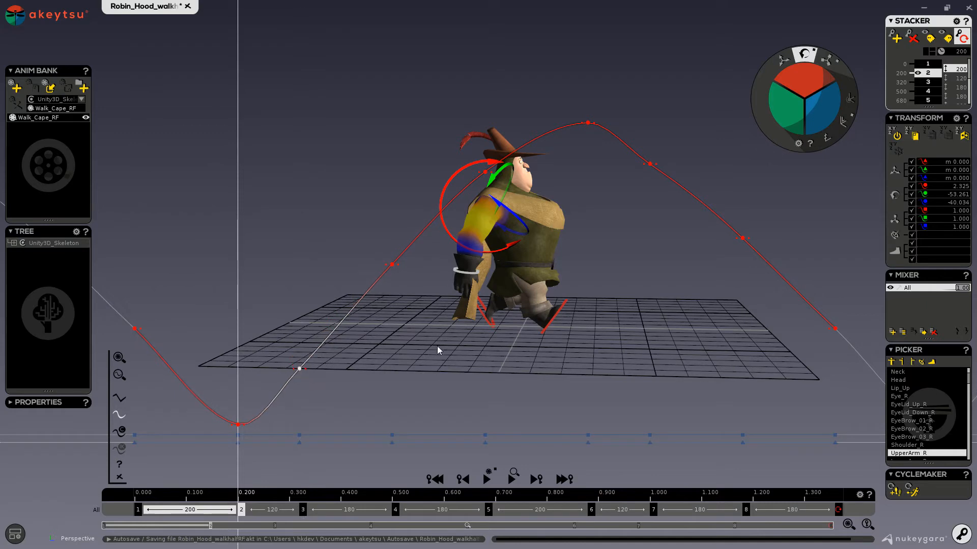
click(487, 478)
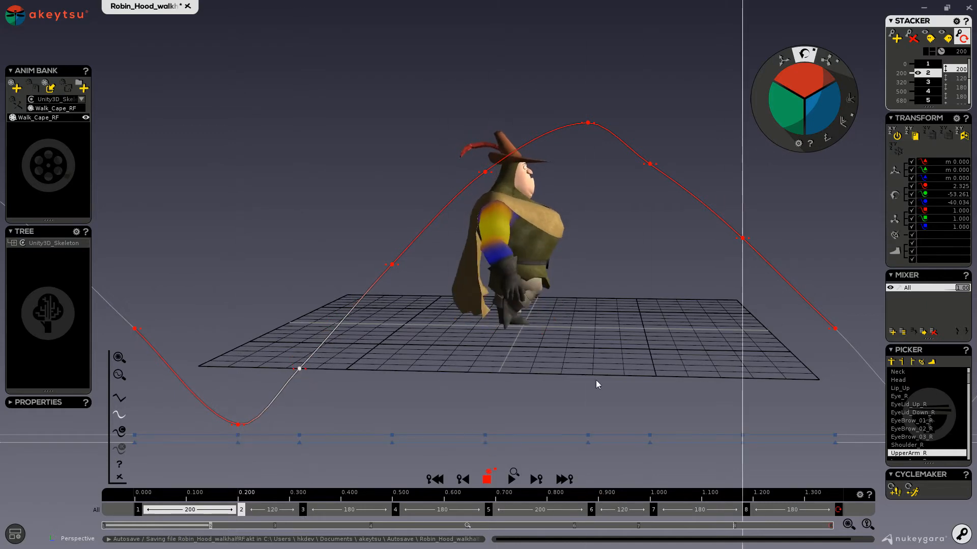
drag(596, 384, 617, 365)
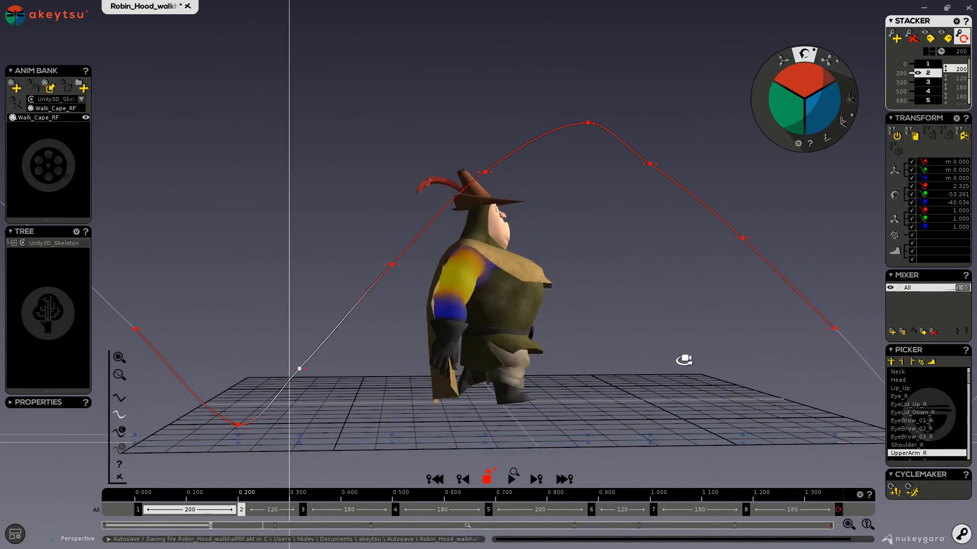
click(486, 479)
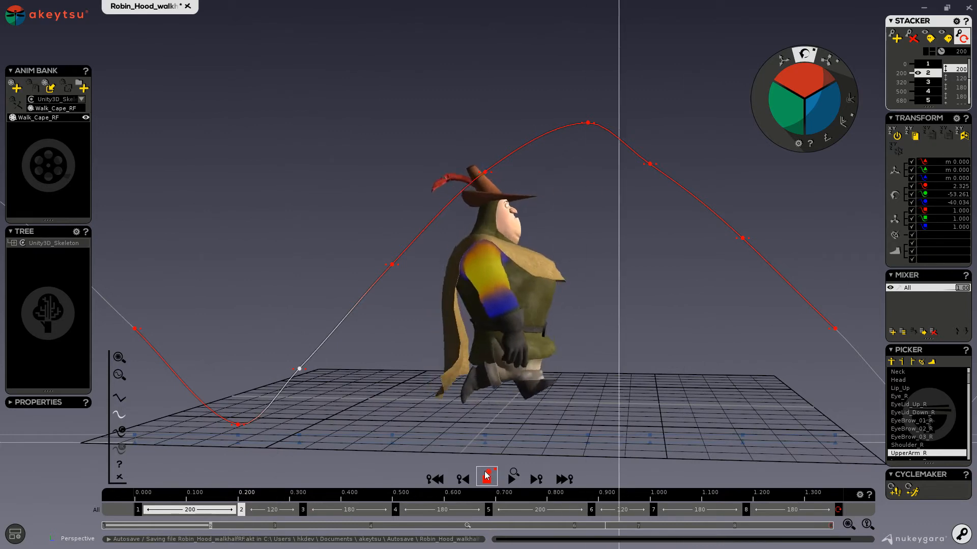
click(486, 478)
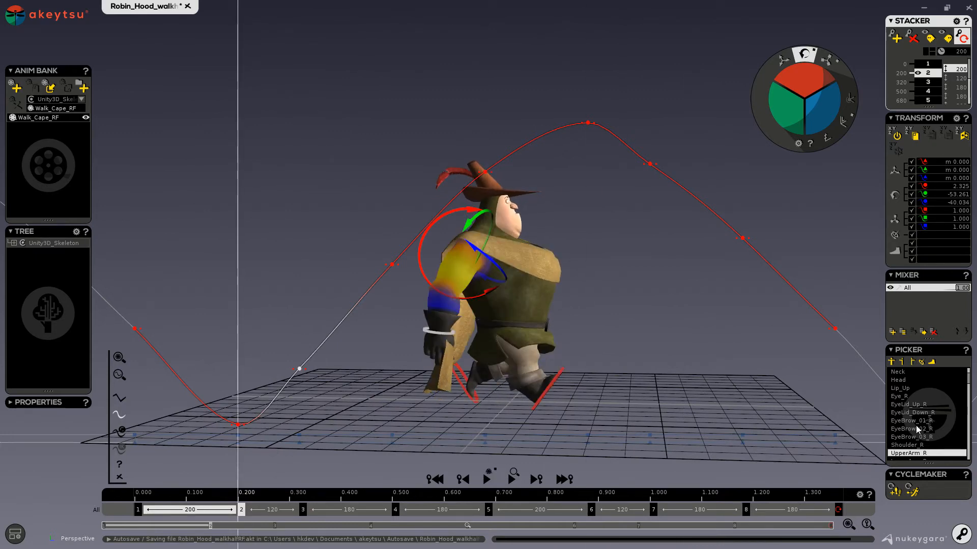
click(909, 403)
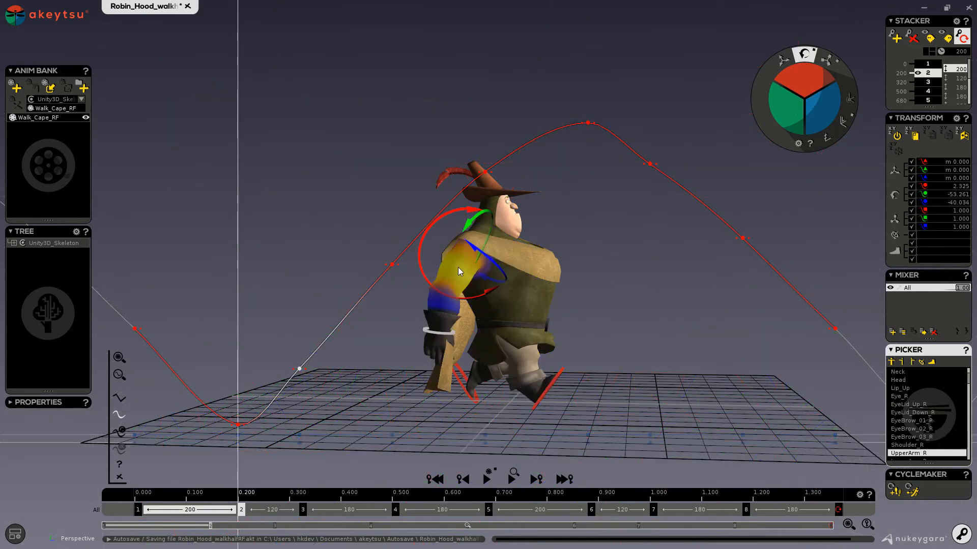
mouse_move(909, 522)
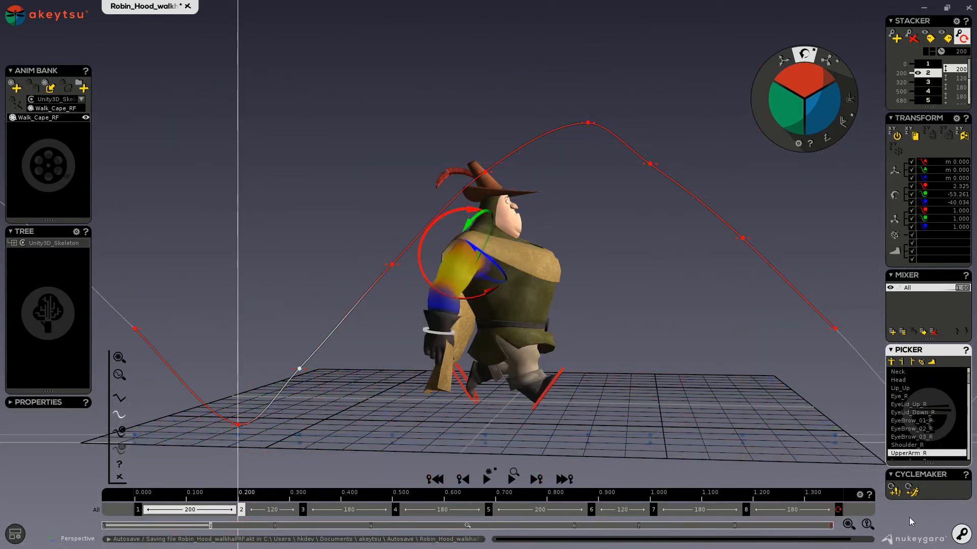
mouse_move(912, 492)
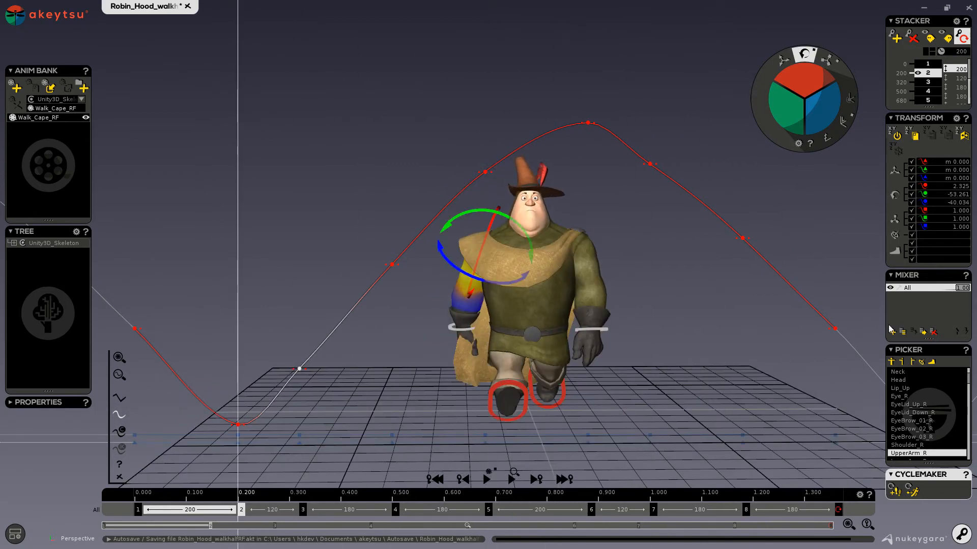
mouse_move(726, 341)
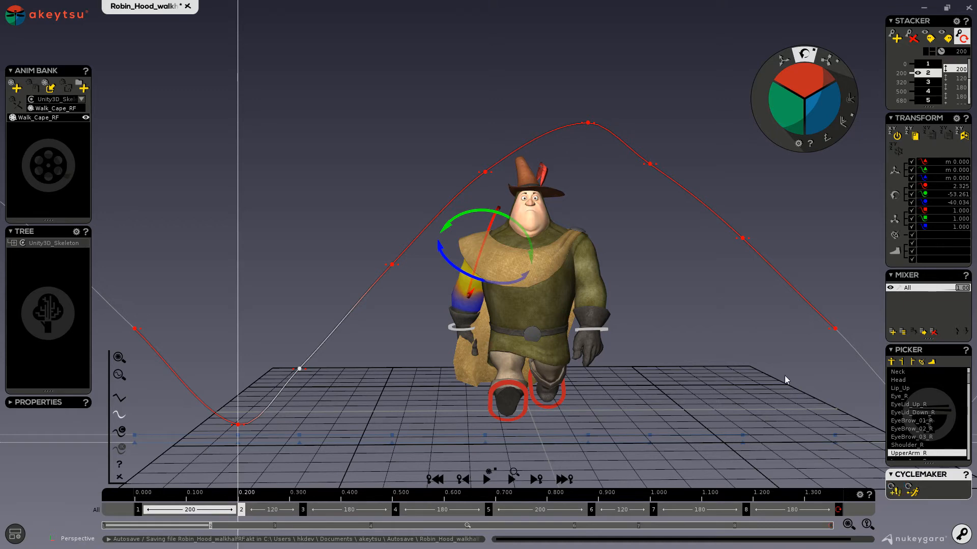
mouse_move(915, 495)
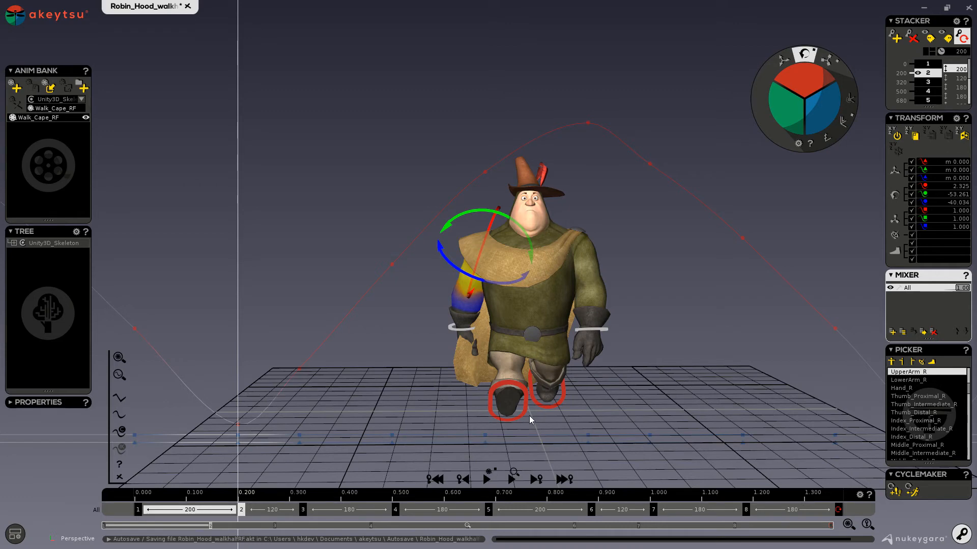
mouse_move(553, 412)
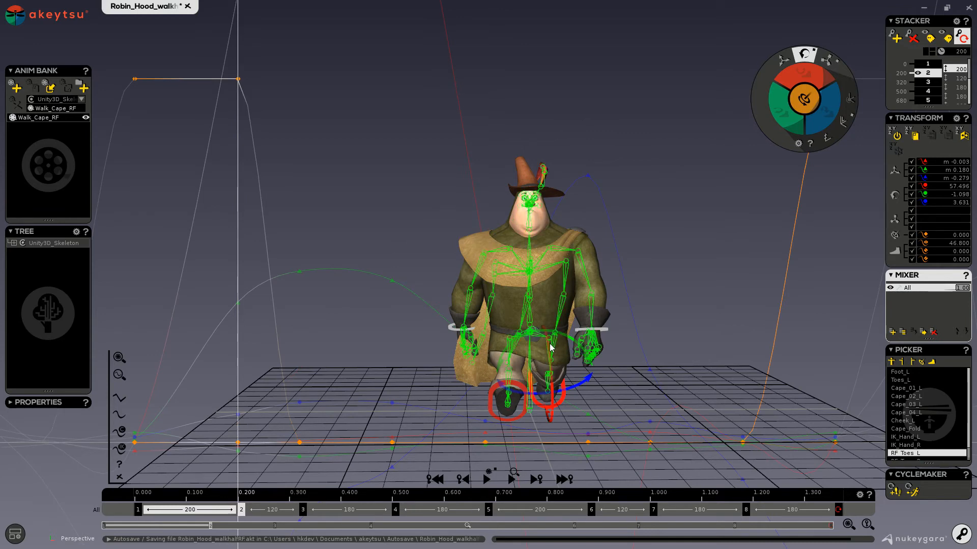
mouse_move(542, 365)
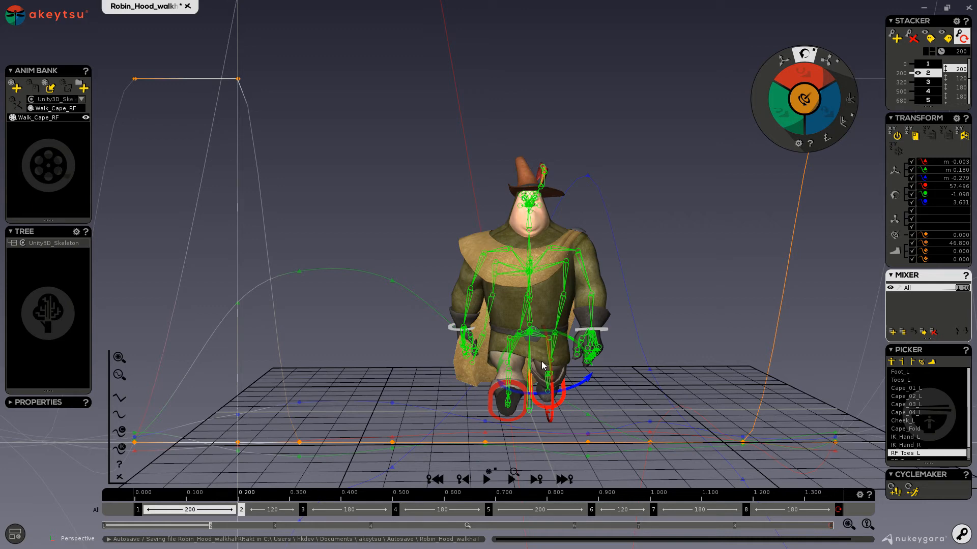
mouse_move(553, 311)
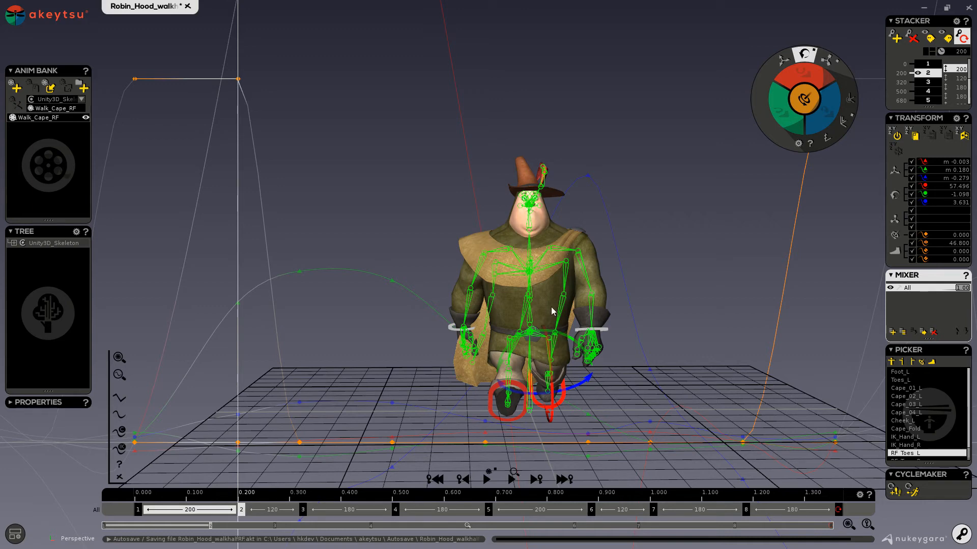
mouse_move(616, 390)
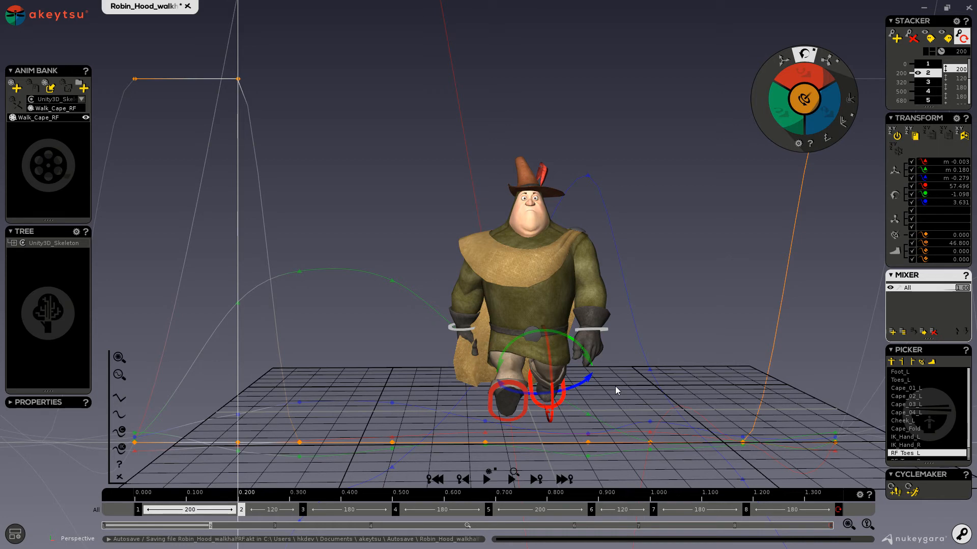
mouse_move(684, 330)
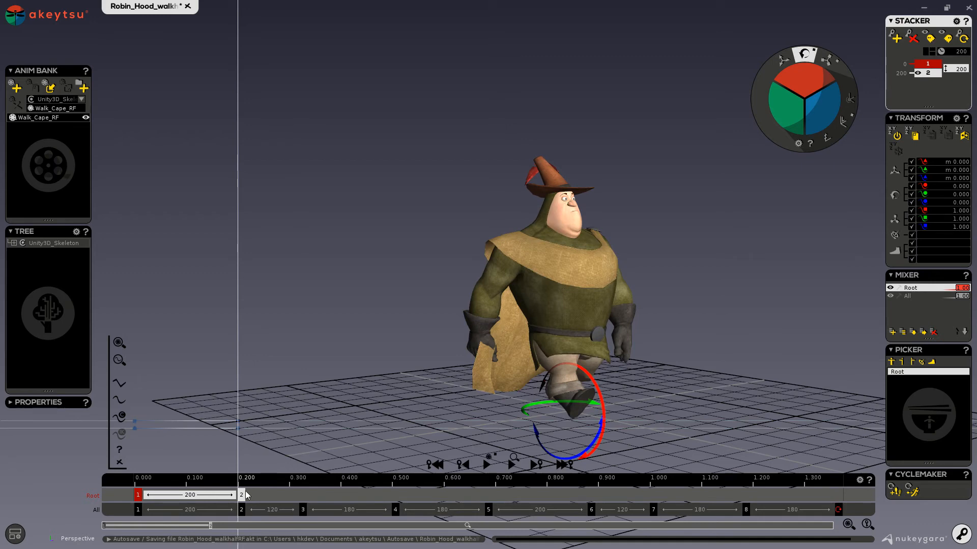
Step: Stretch Root key 2 to the end of the 1360 cycle and translate Root 1.5 m forward, then play
drag(242, 494, 798, 494)
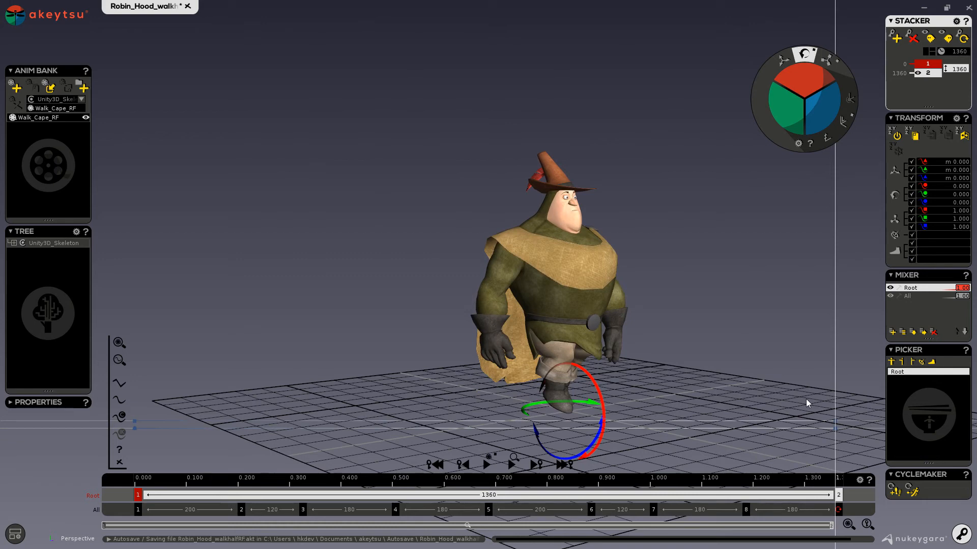
mouse_move(664, 407)
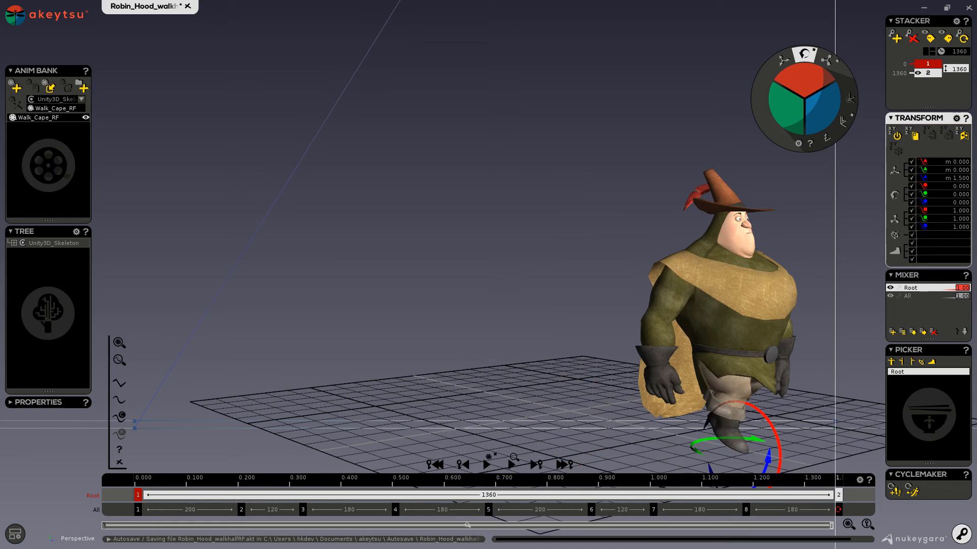
drag(529, 249, 529, 337)
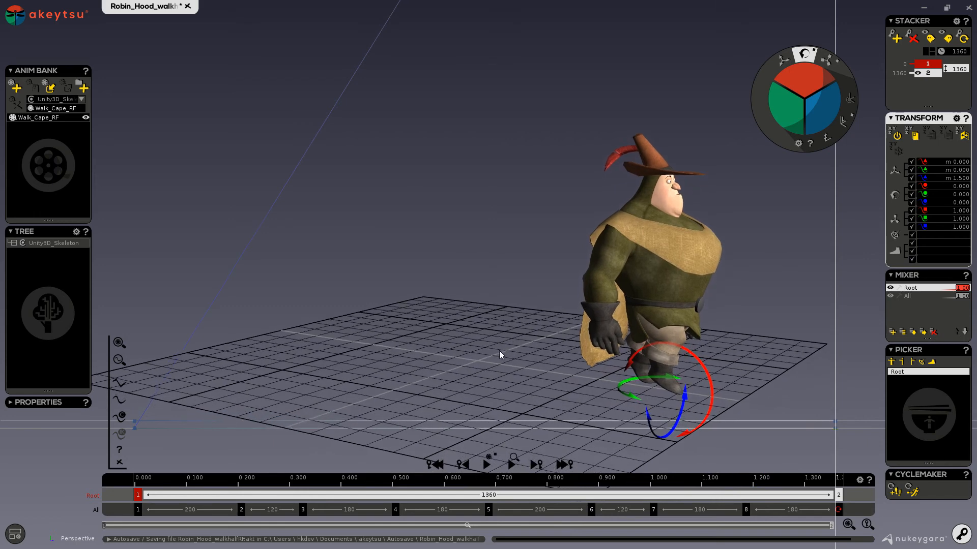
click(485, 465)
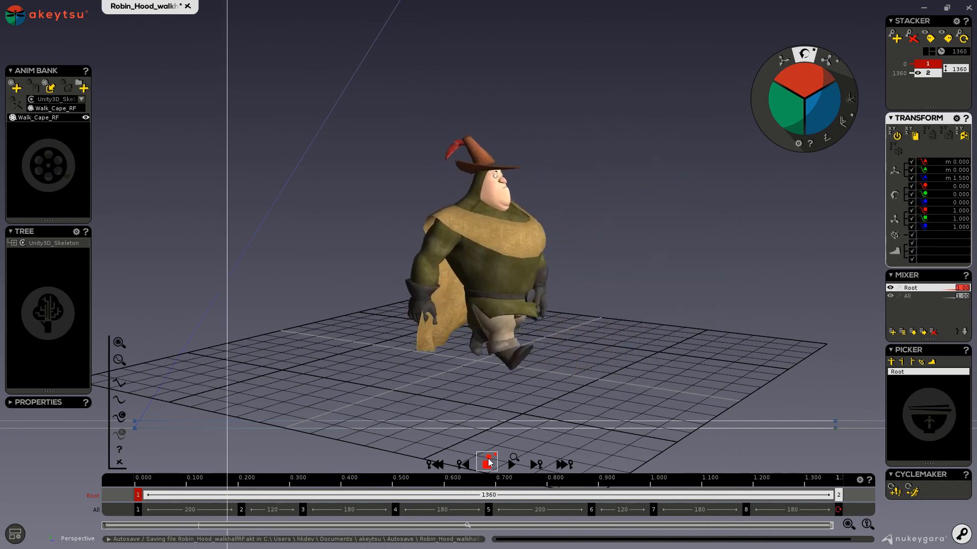
Step: Preview the forward motion, stop at the final pose, and enable the onion-skin ghost for the Root keys
click(510, 464)
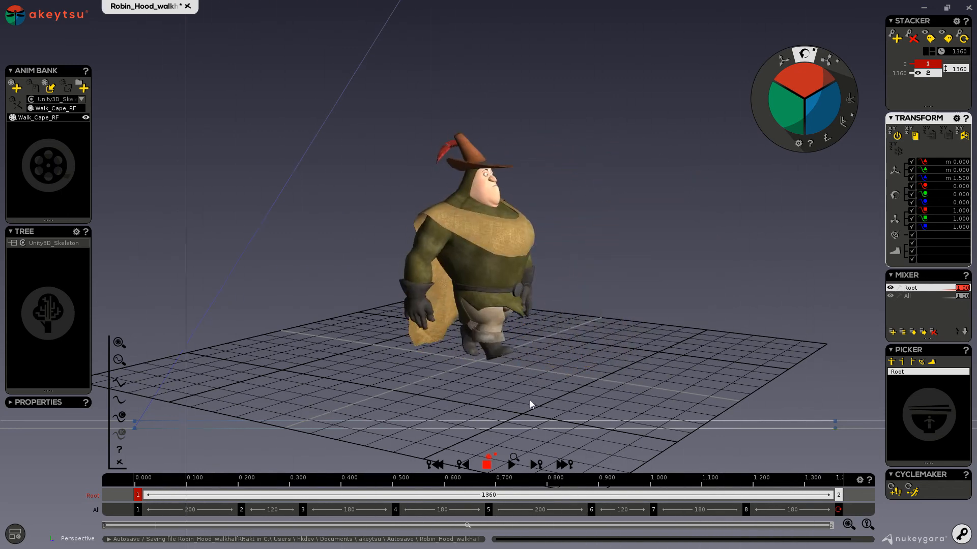
click(489, 464)
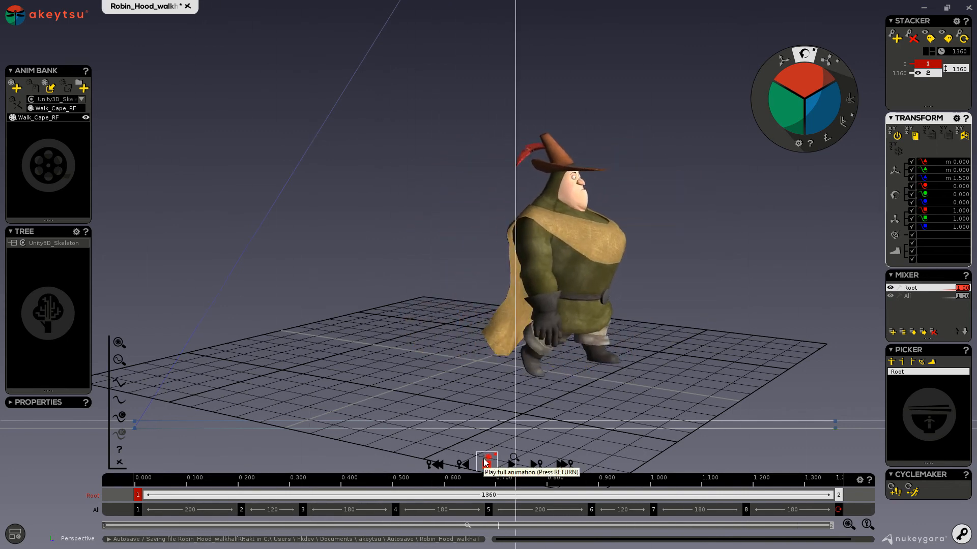
click(485, 464)
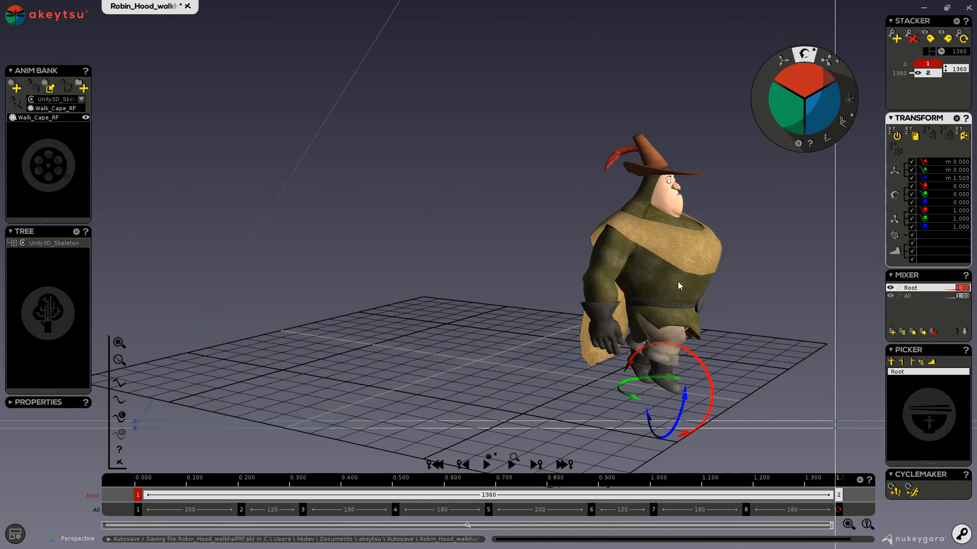
mouse_move(909, 489)
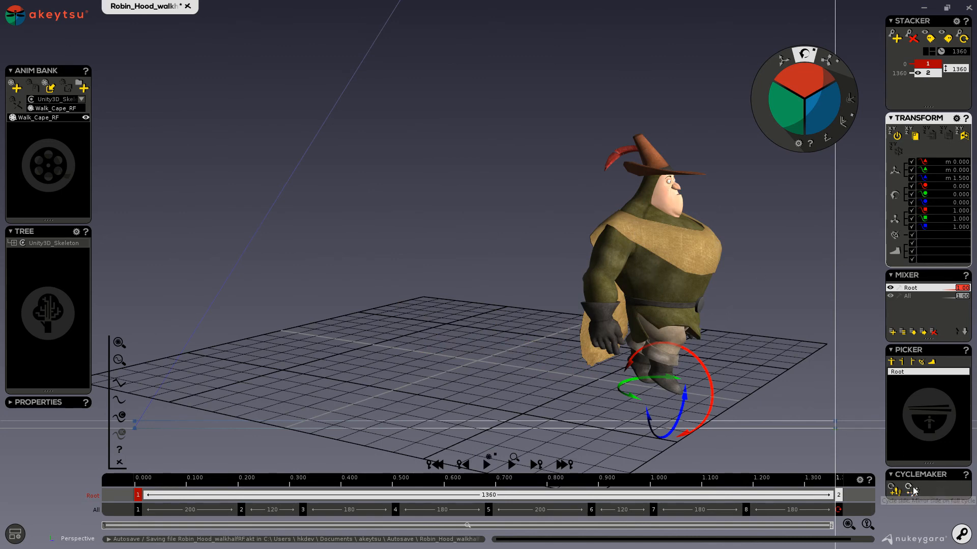
mouse_move(911, 489)
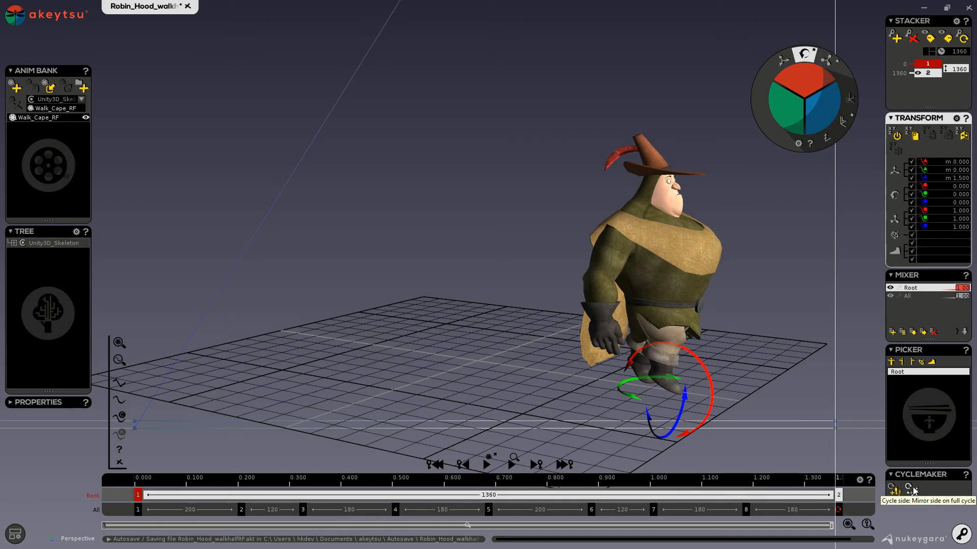
mouse_move(597, 173)
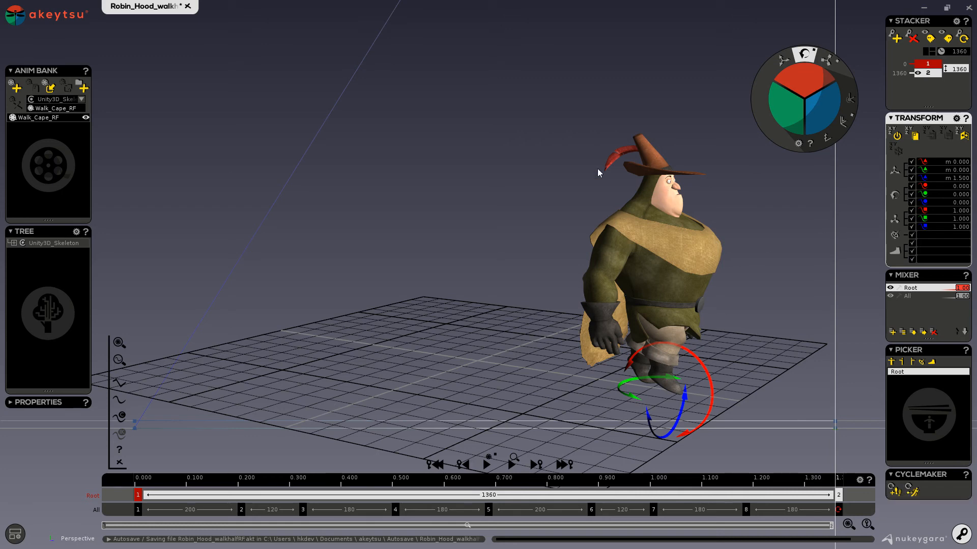
mouse_move(586, 362)
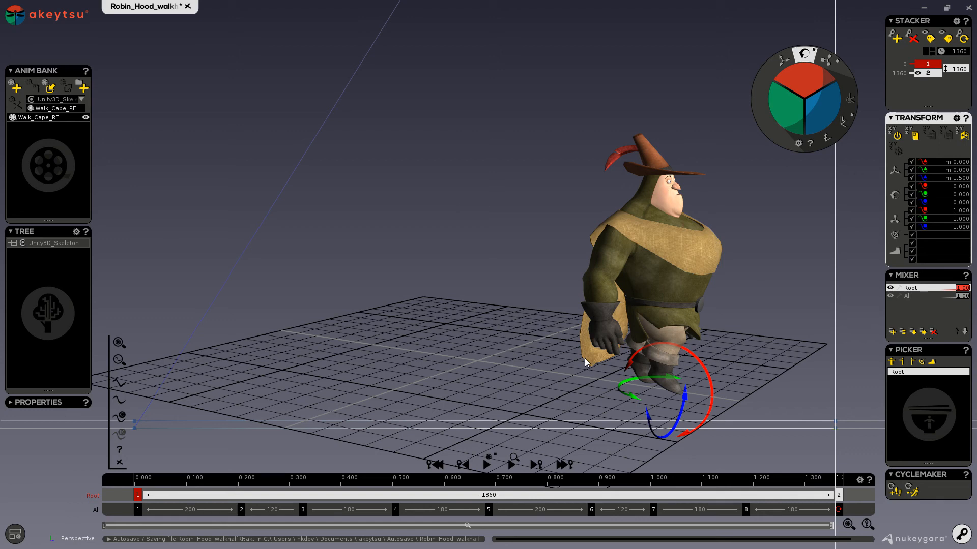
mouse_move(581, 331)
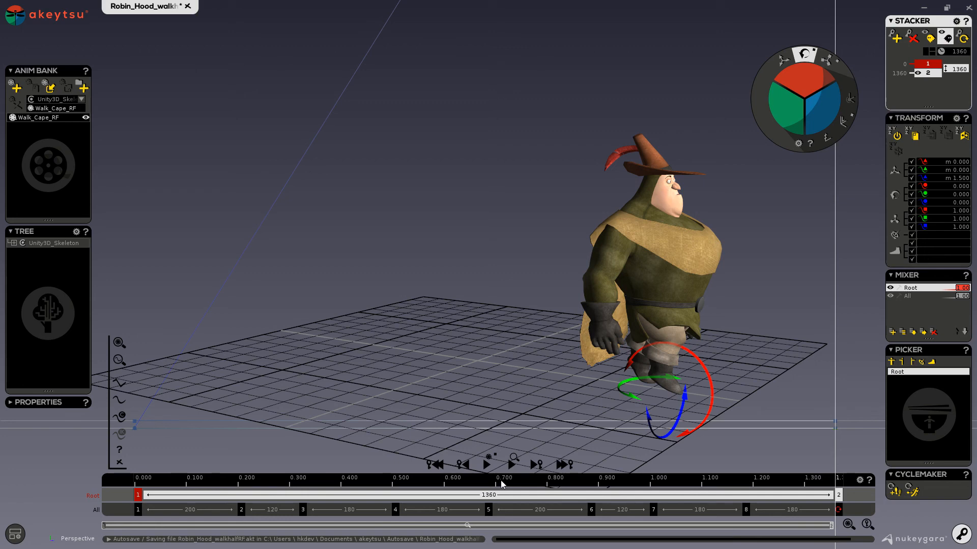
click(486, 465)
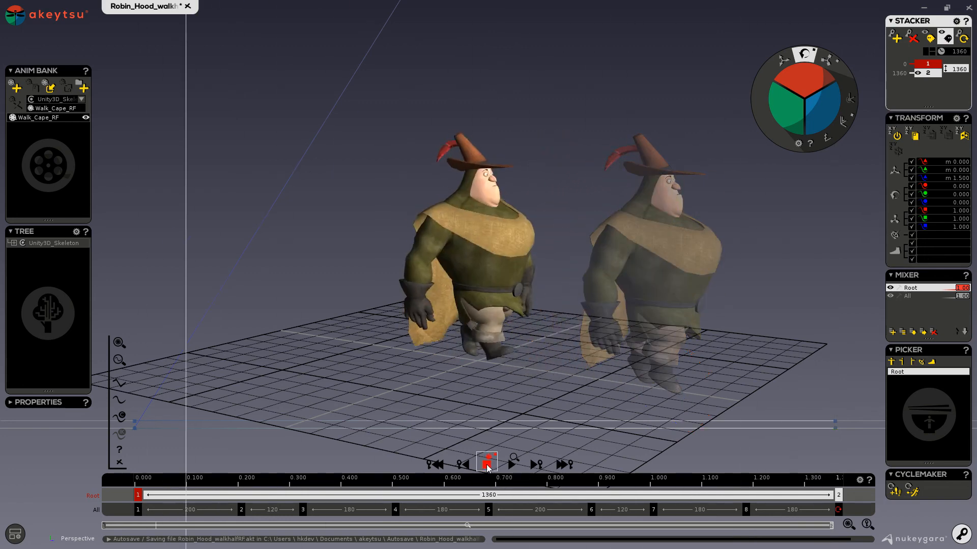
Step: Play the walk with root motion on the All layer and enable onion-skin ghosts for every key, leaving a trail
click(487, 464)
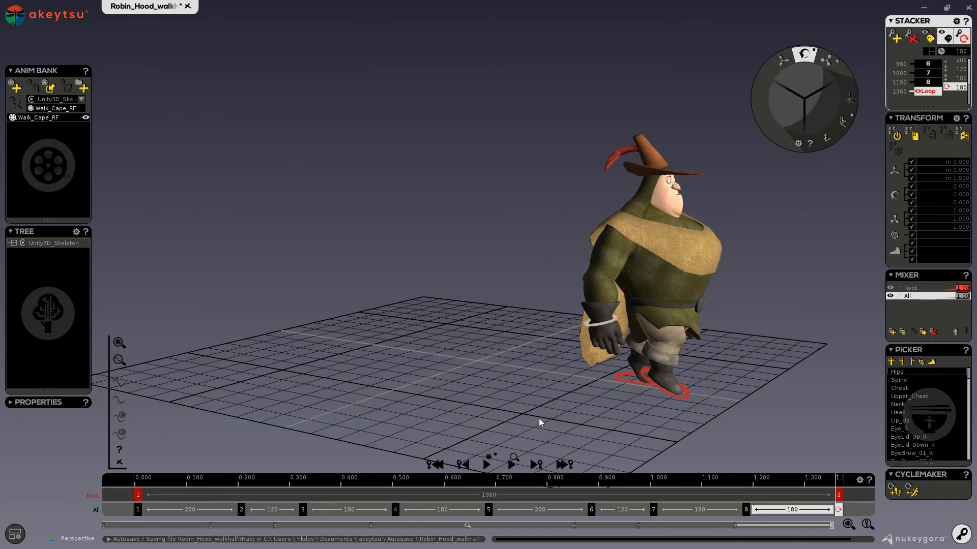
click(486, 465)
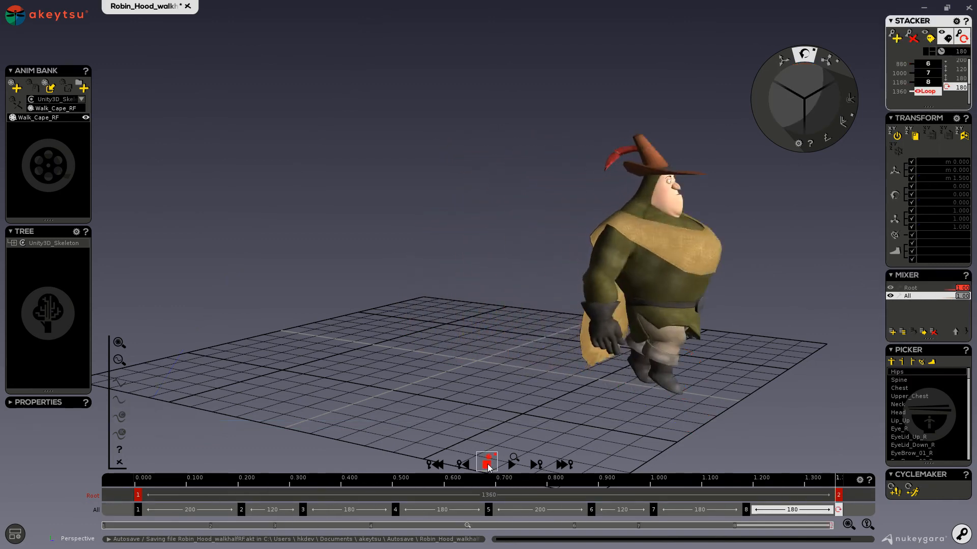
click(486, 465)
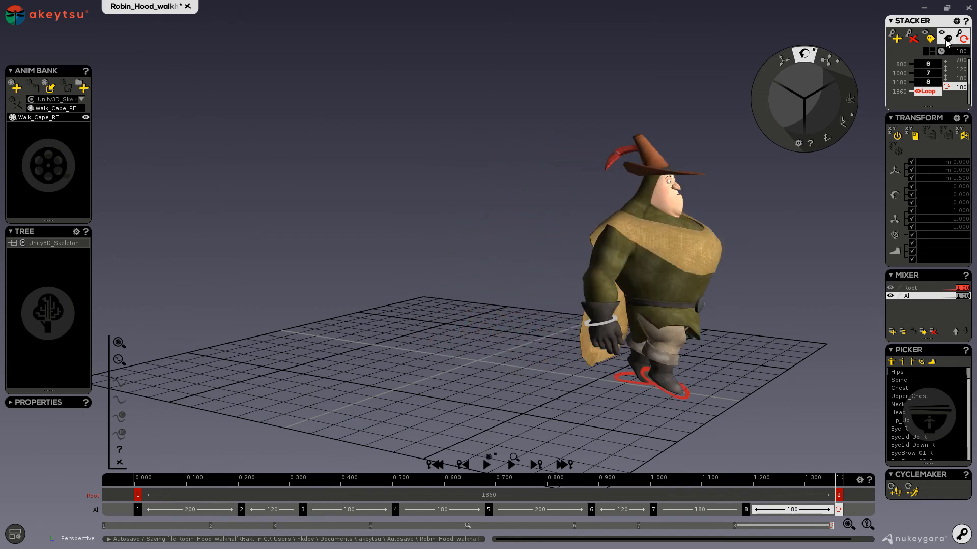
click(487, 465)
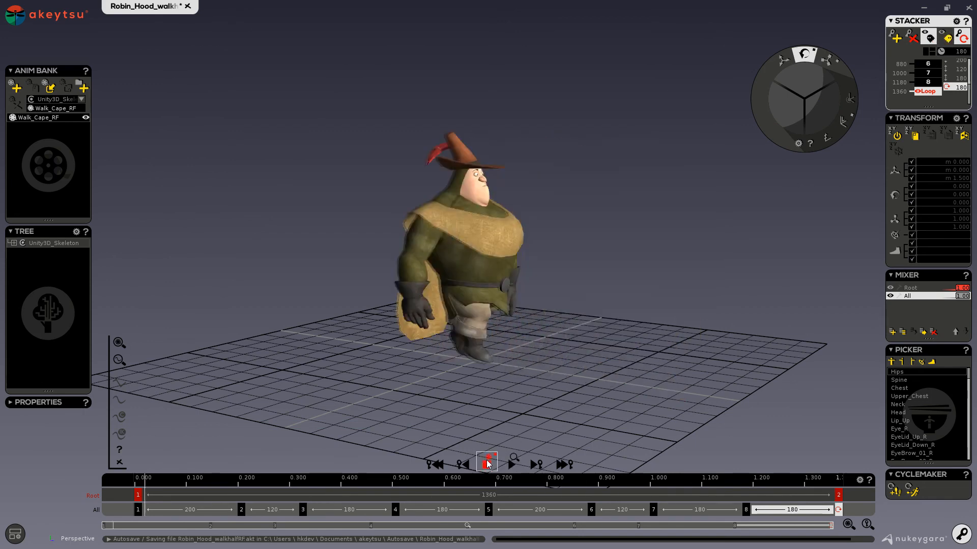
click(487, 462)
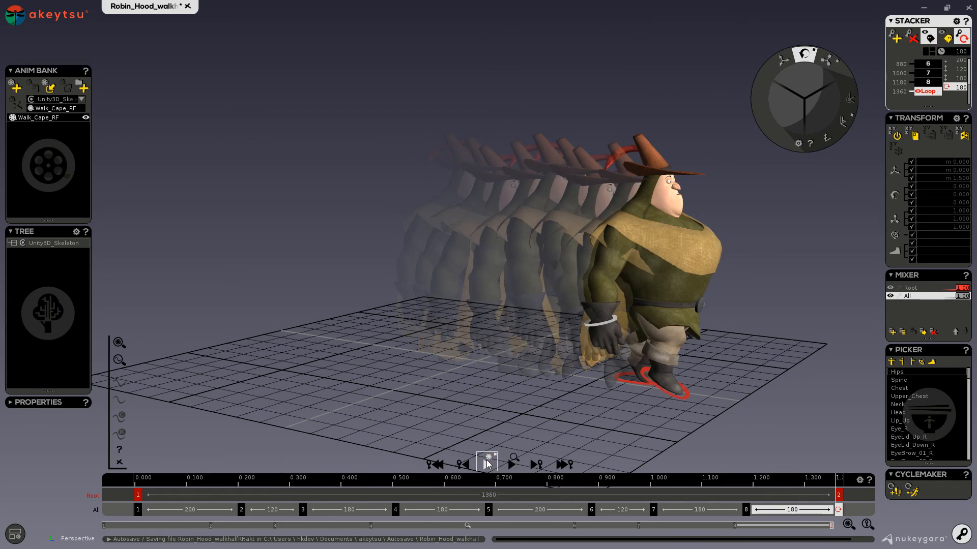